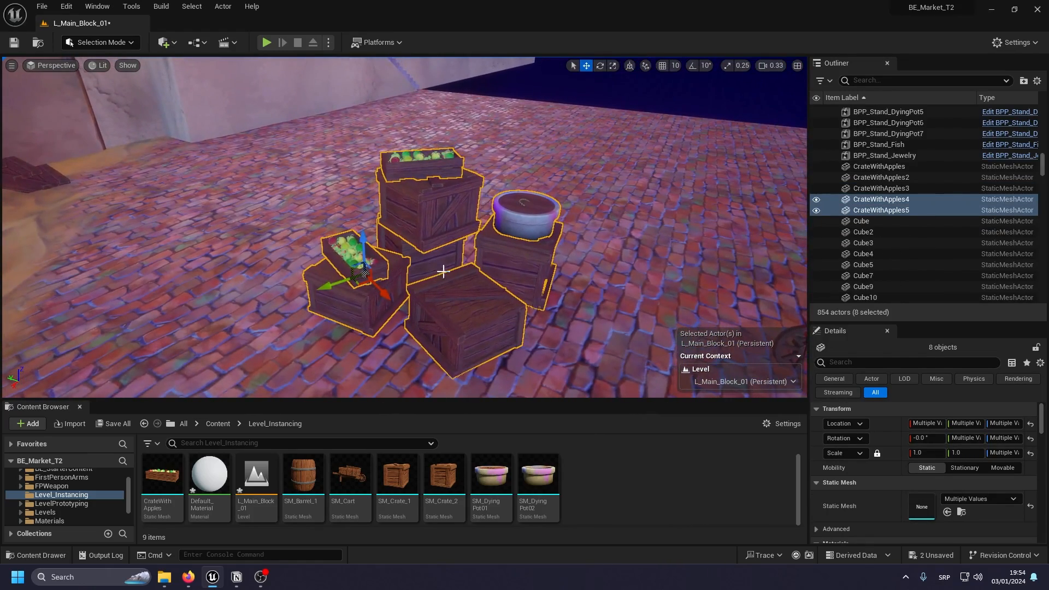
Create a level instance from the eight crates and pot, with an Actor-based pivot.
{"action": "right_click", "coordinate": [441, 271]}
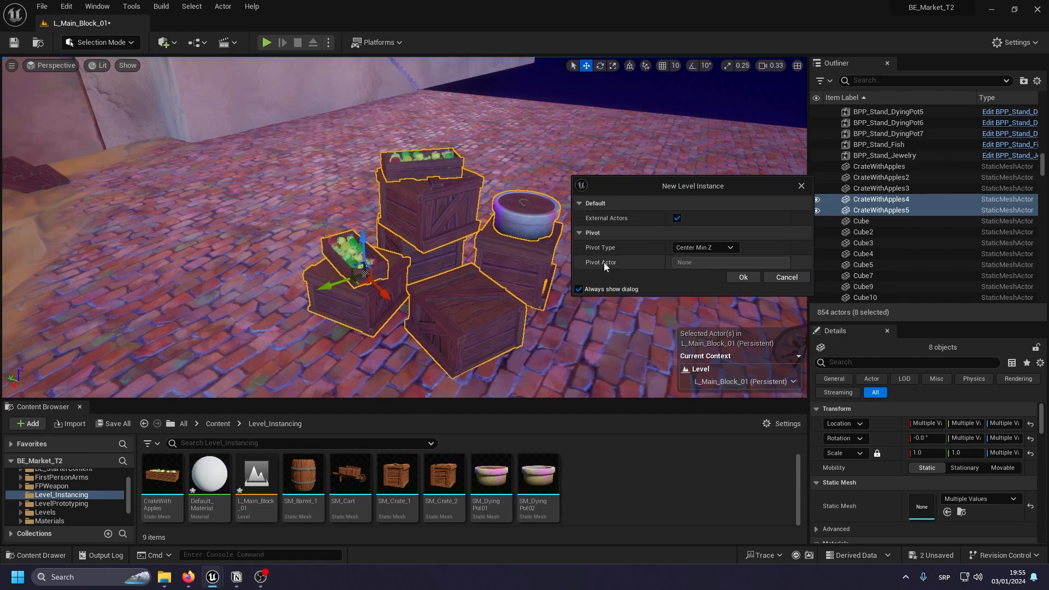
{"action": "mouse_move", "coordinate": [685, 247]}
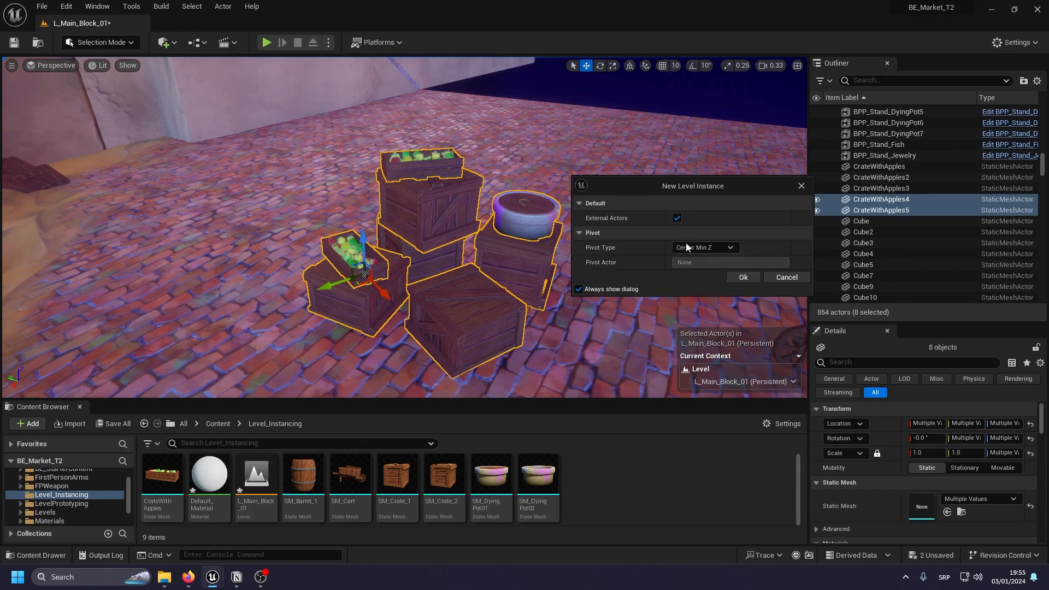
{"action": "mouse_move", "coordinate": [708, 194]}
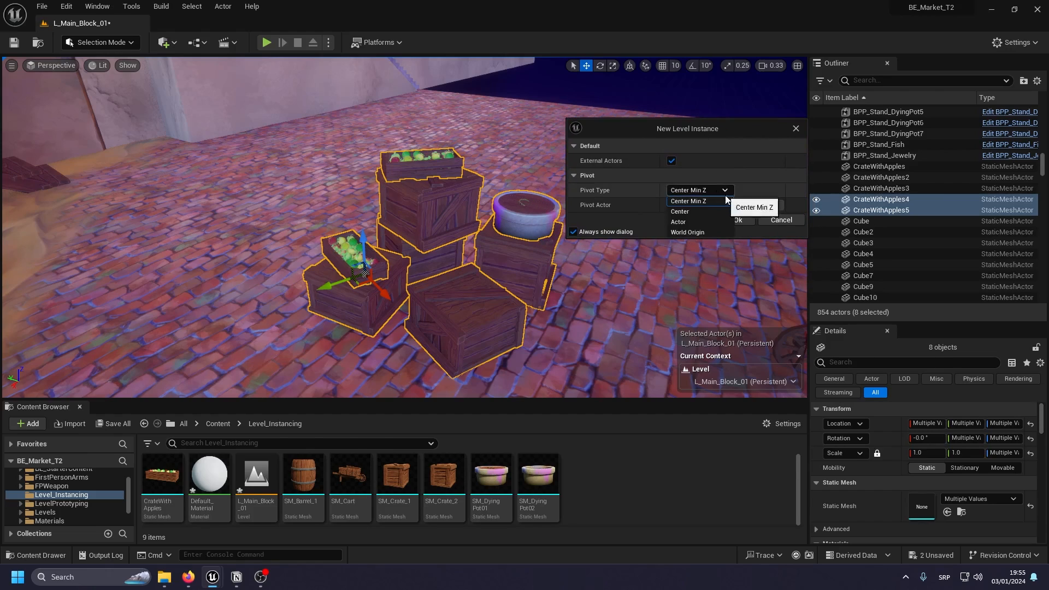
{"action": "mouse_move", "coordinate": [677, 221]}
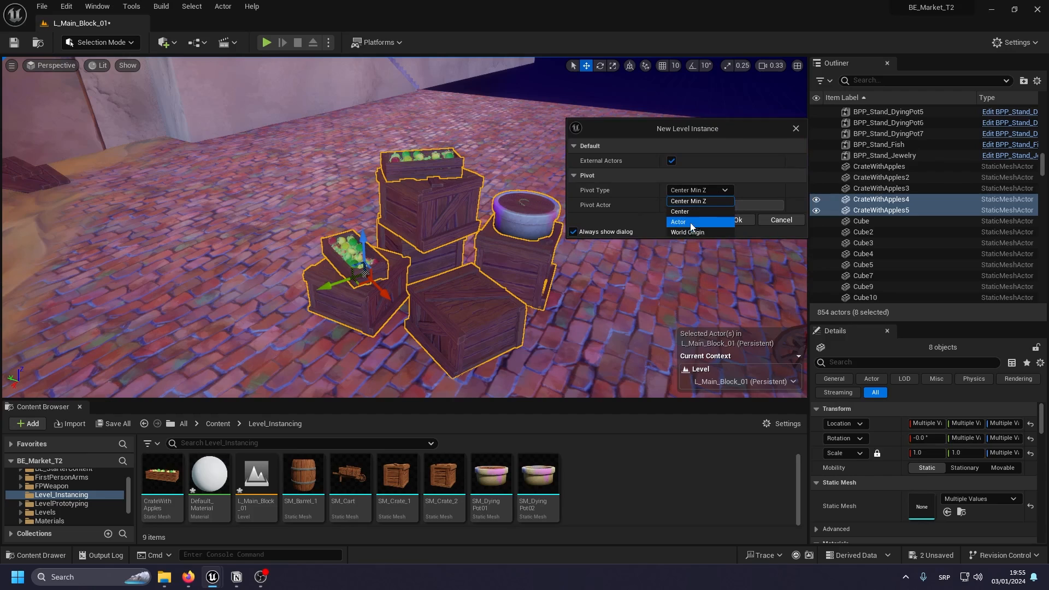
{"action": "mouse_move", "coordinate": [693, 226]}
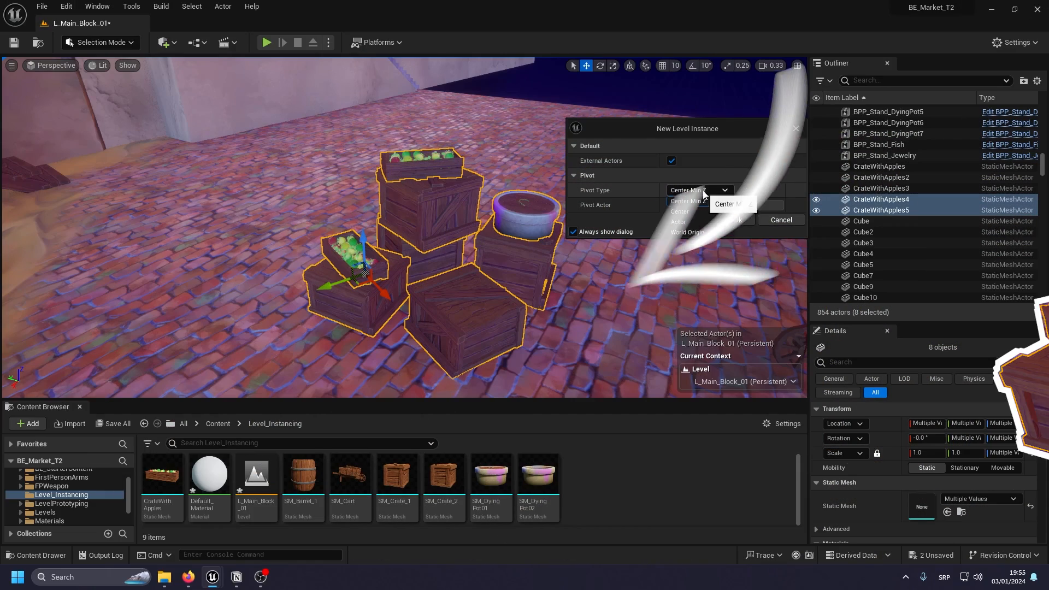
{"action": "left_click", "coordinate": [687, 232]}
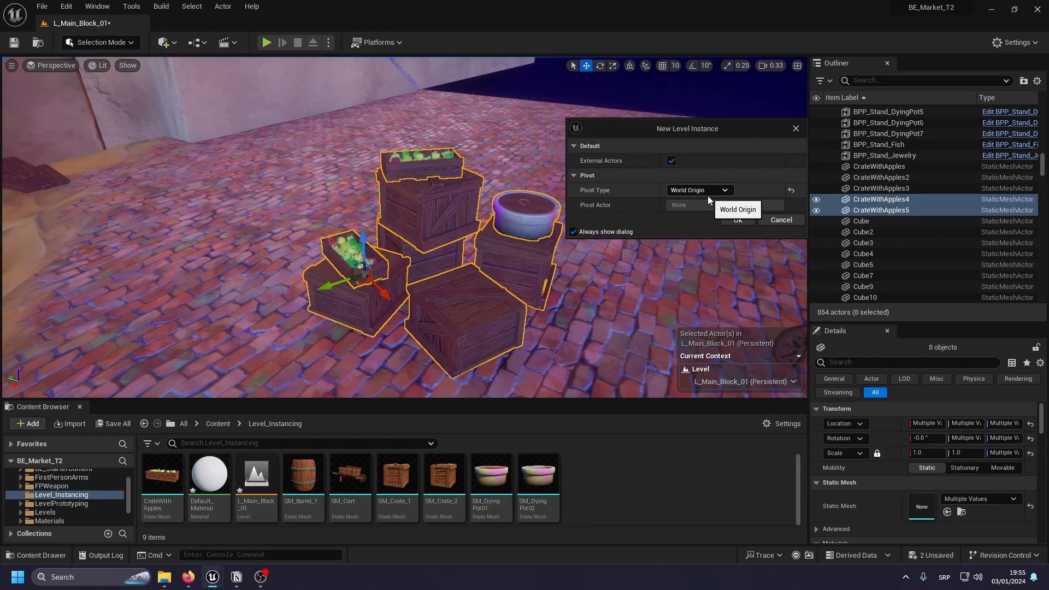
{"action": "left_click", "coordinate": [699, 190]}
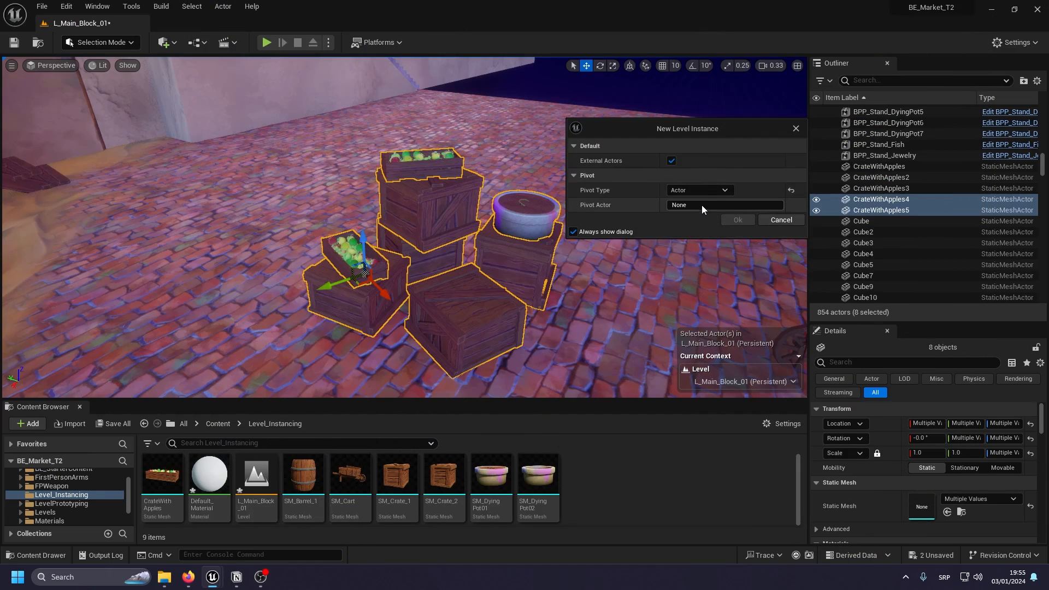
{"action": "left_click", "coordinate": [725, 205]}
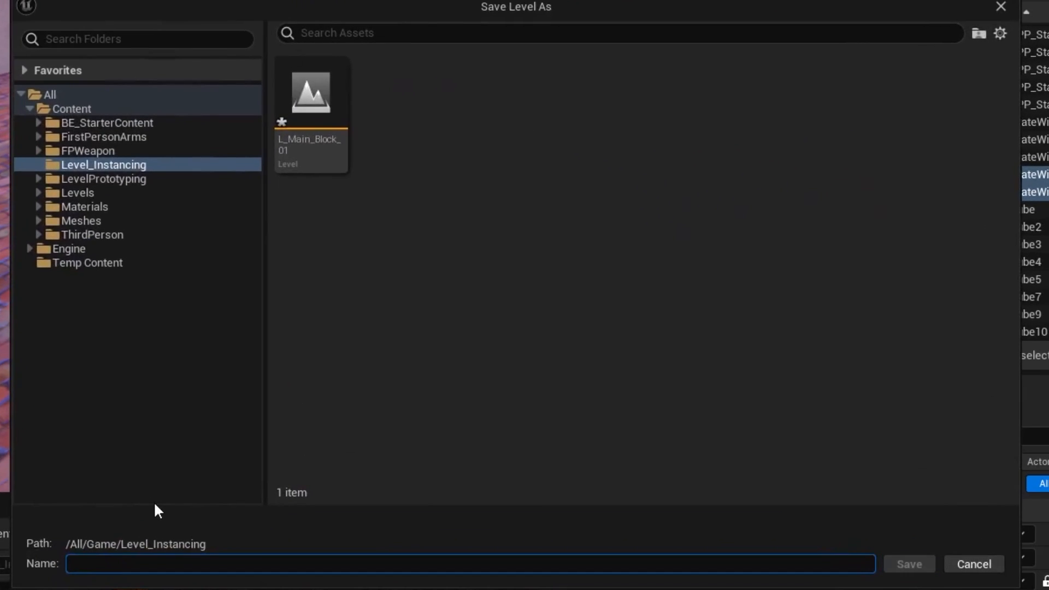
Name the level instance LI_Crates and save it in Level_Instancing.
{"action": "type", "text": "LI"}
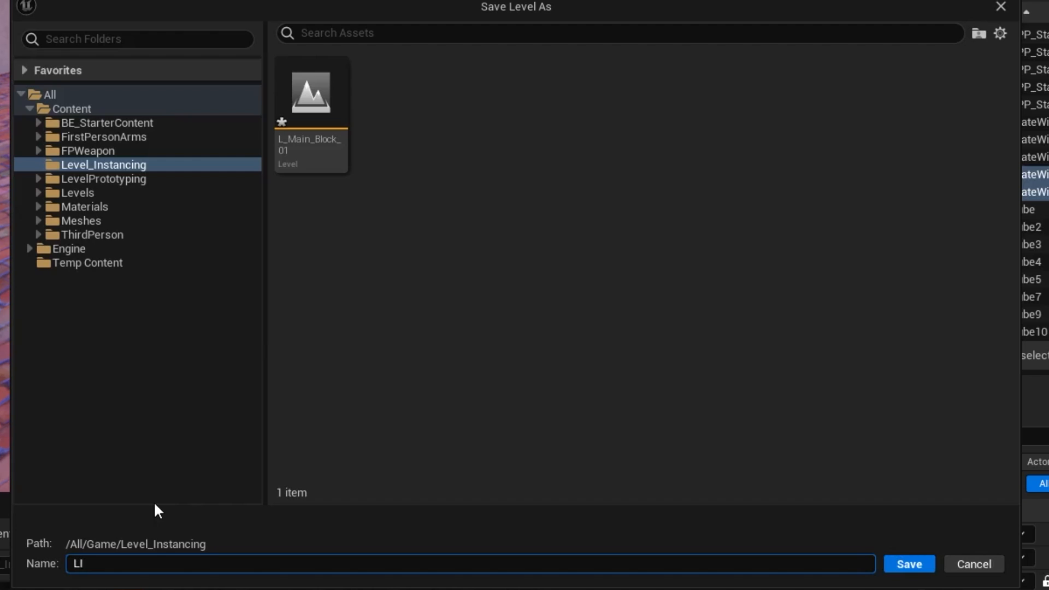
{"action": "type", "text": "_Crat"}
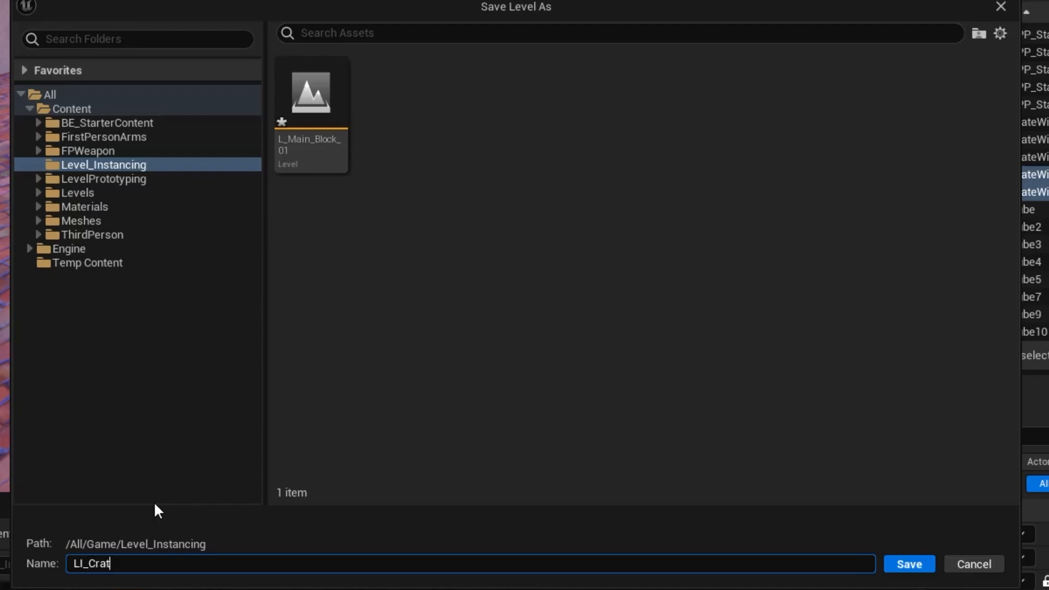
{"action": "type", "text": "es"}
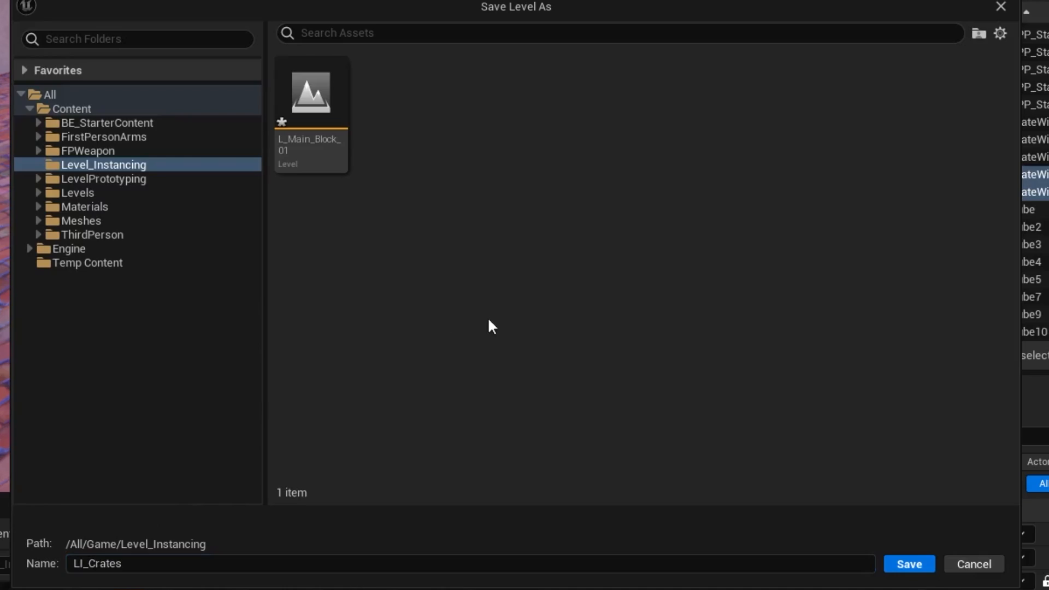
{"action": "left_click", "coordinate": [908, 564]}
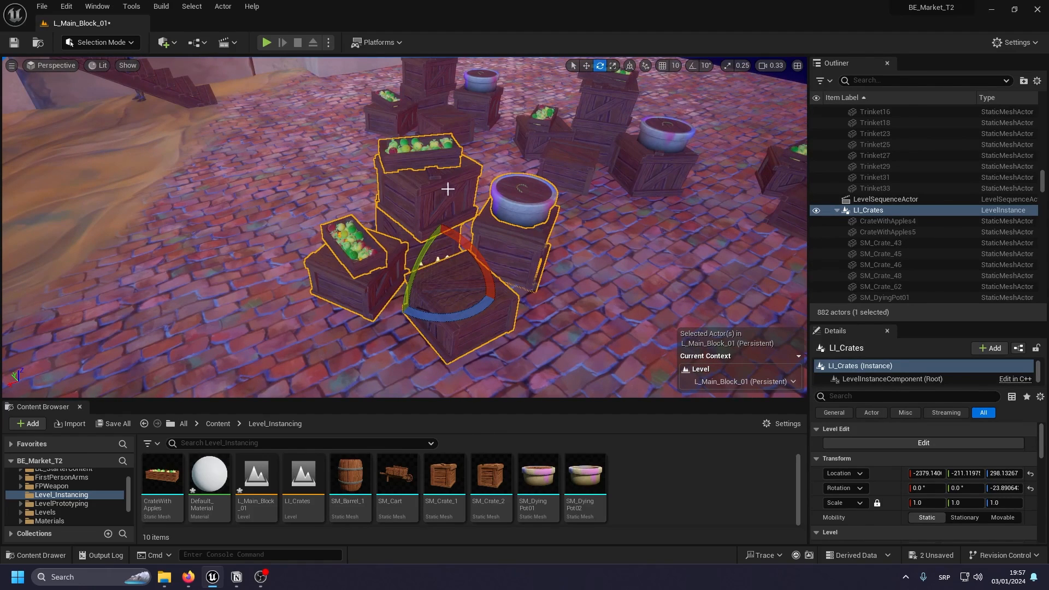
{"action": "mouse_move", "coordinate": [495, 225]}
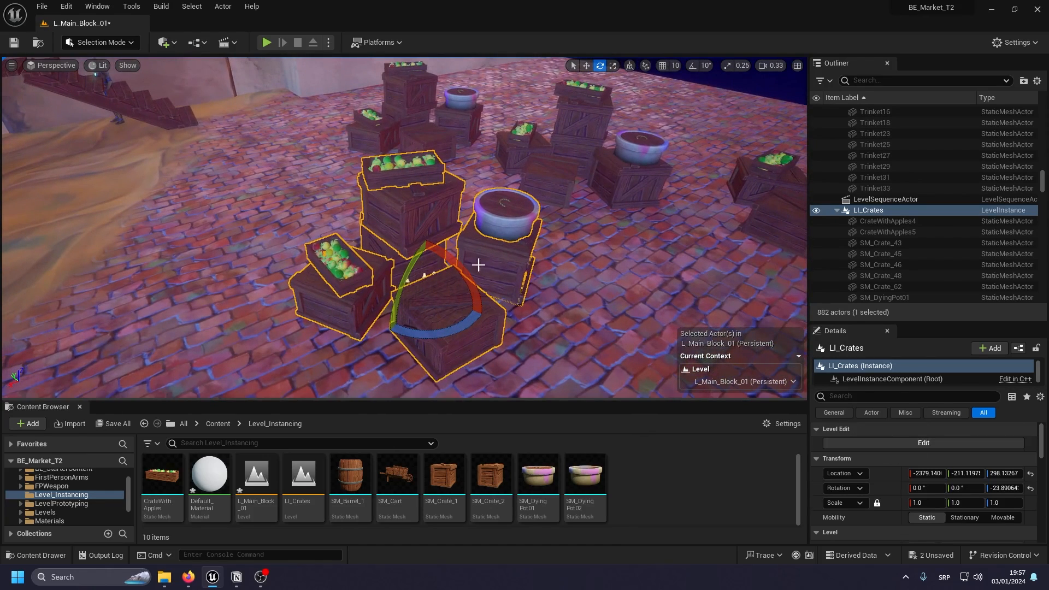
Open the Level actions menu for the placed LI_Crates instance.
{"action": "right_click", "coordinate": [479, 265]}
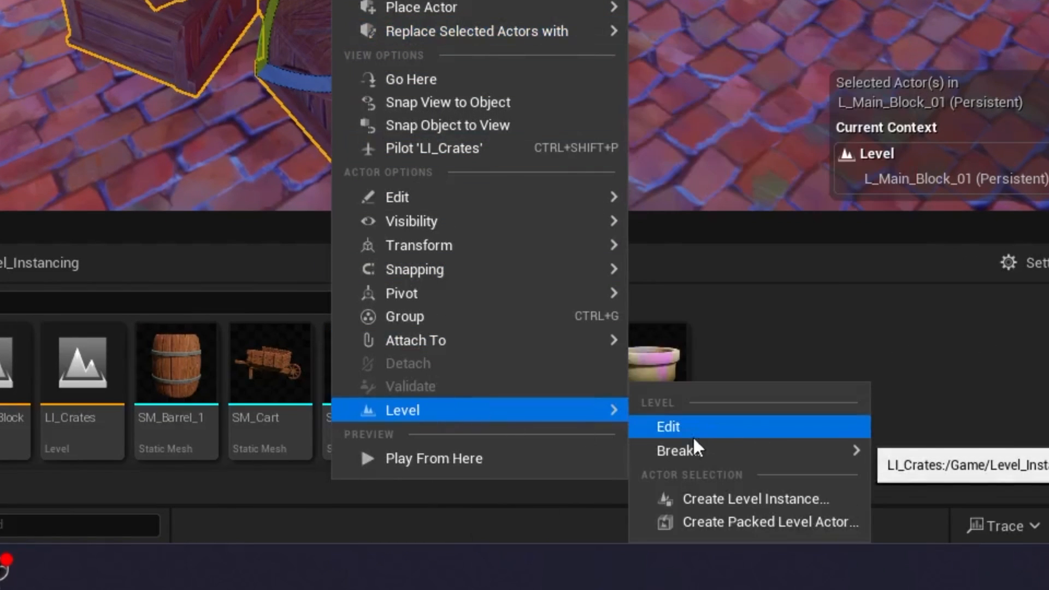
Edit LI_Crates, move CrateWithApples5 down, then exit and save the changes.
{"action": "left_click", "coordinate": [666, 426]}
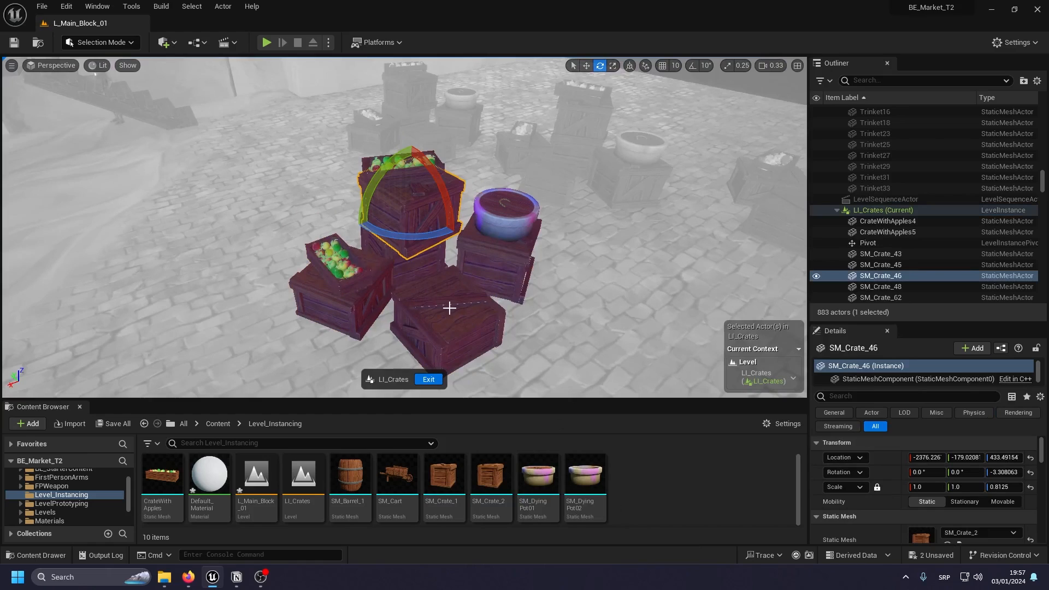
{"action": "left_click", "coordinate": [881, 287]}
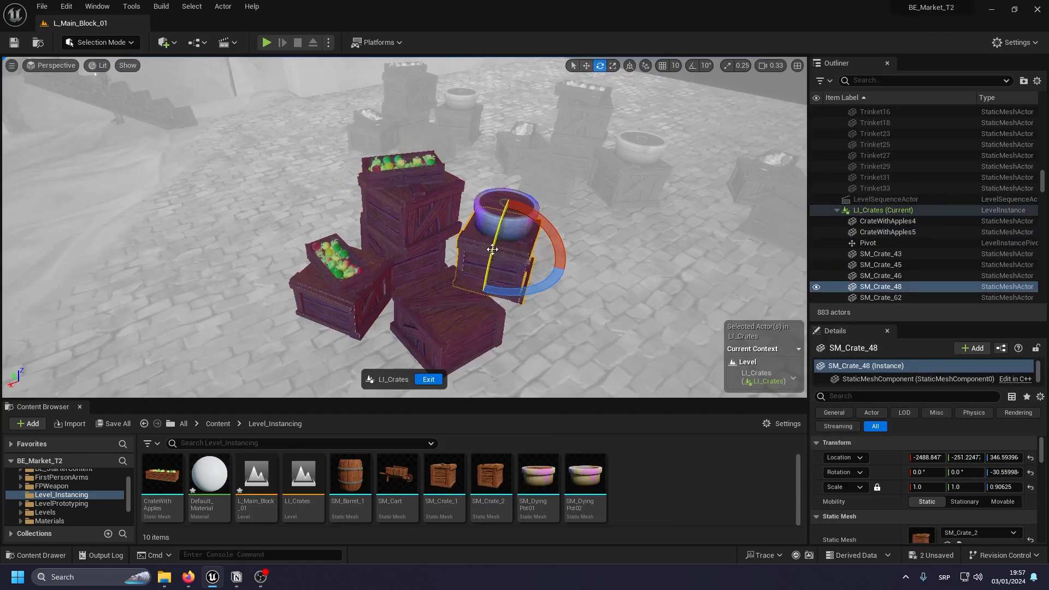
{"action": "left_click", "coordinate": [881, 254]}
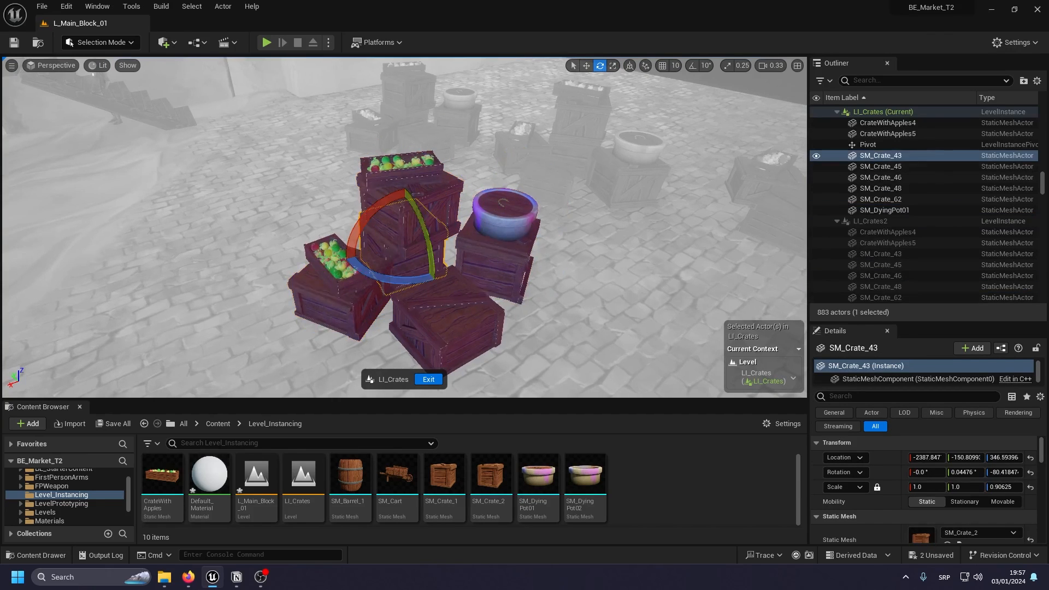
{"action": "left_click", "coordinate": [888, 133]}
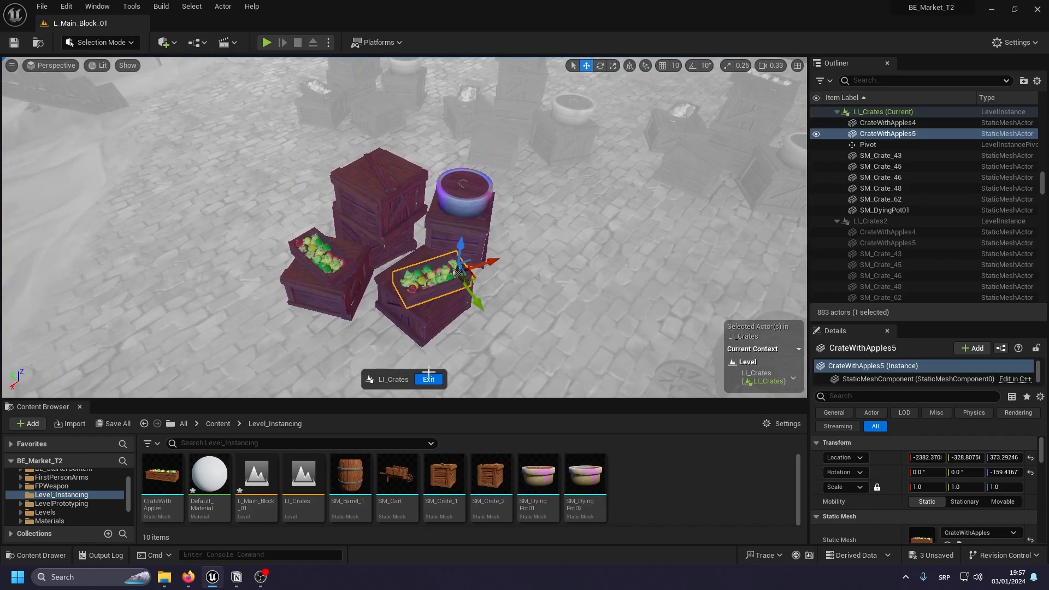
{"action": "left_click", "coordinate": [428, 379]}
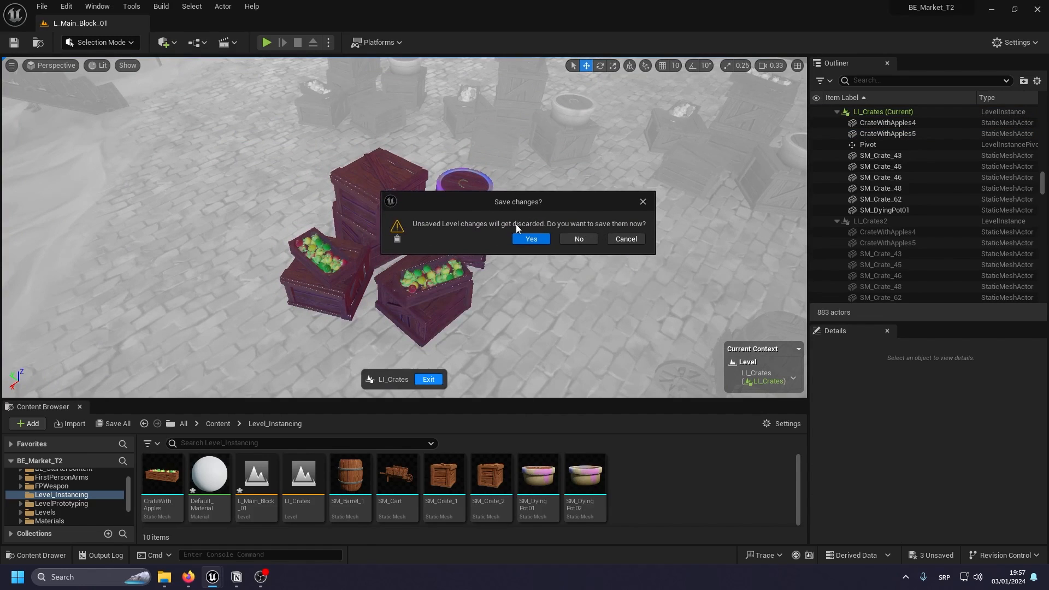
{"action": "left_click", "coordinate": [578, 238]}
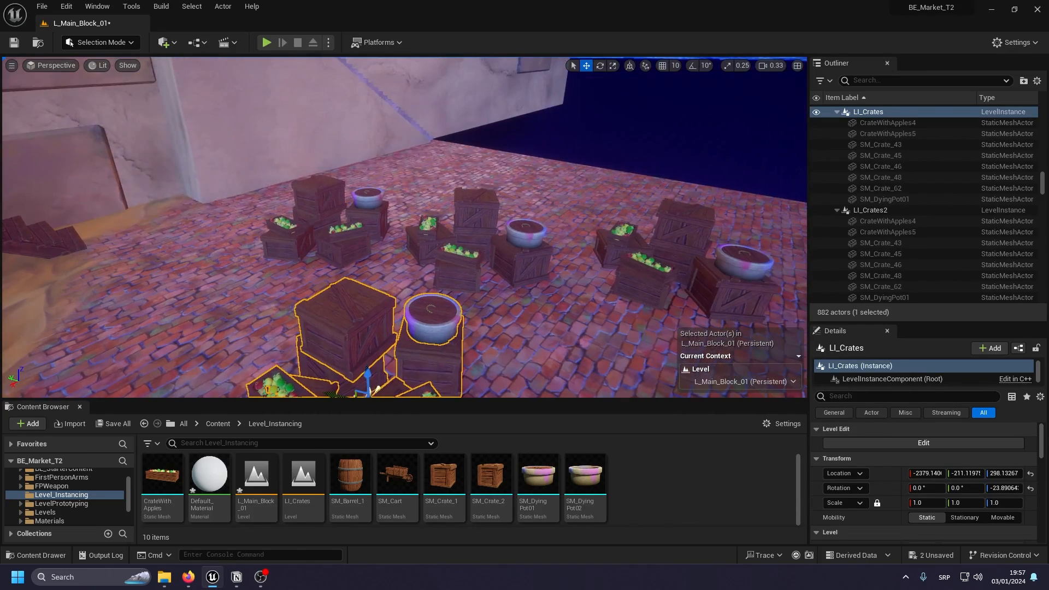
Place another LI_Crates asset in the market and select LI_Crates3.
{"action": "left_click", "coordinate": [870, 210]}
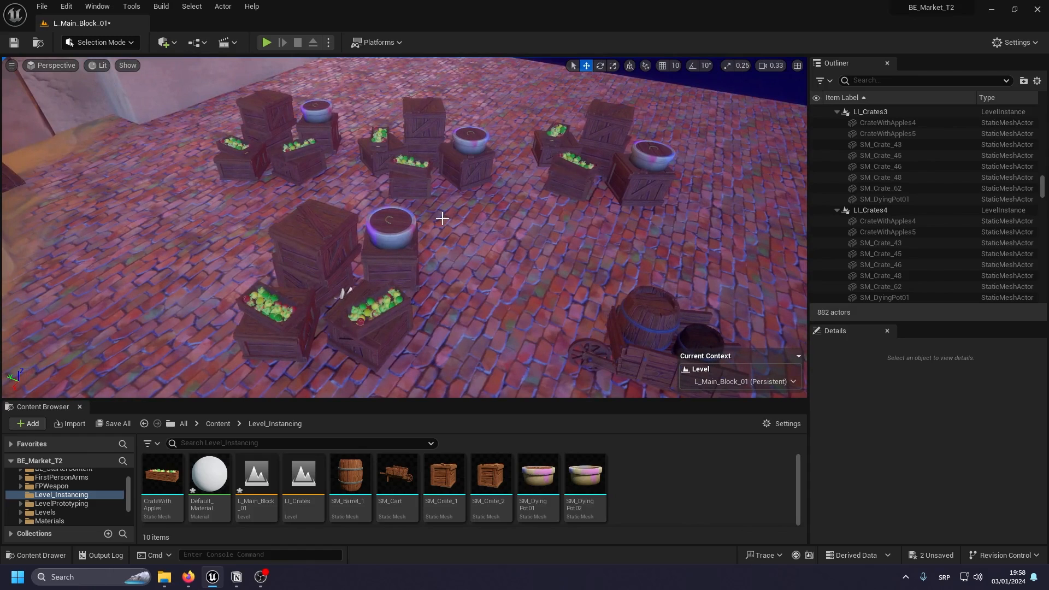
{"action": "mouse_move", "coordinate": [443, 173]}
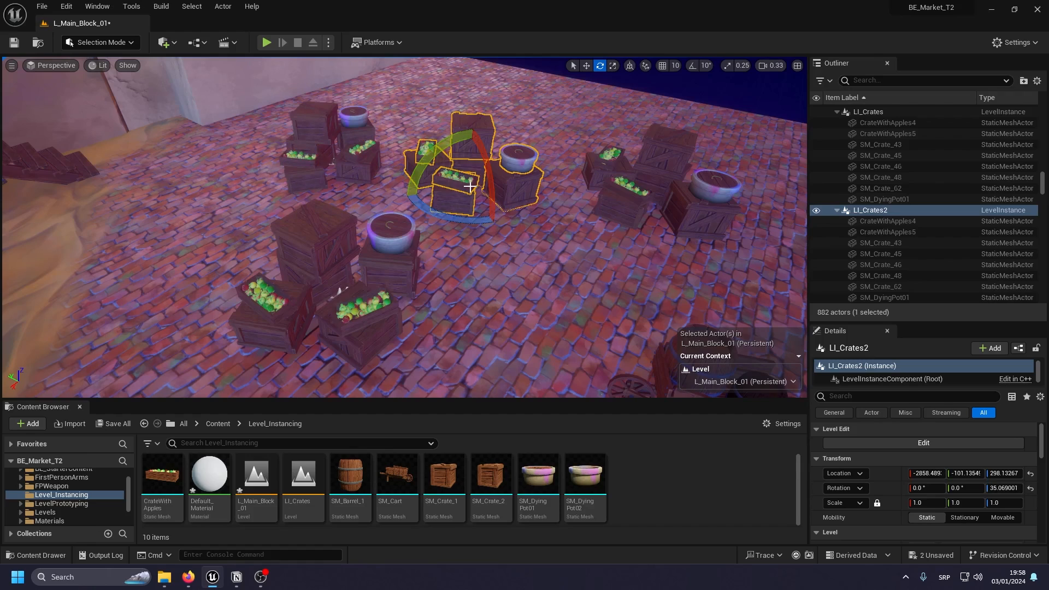
{"action": "mouse_move", "coordinate": [403, 260]}
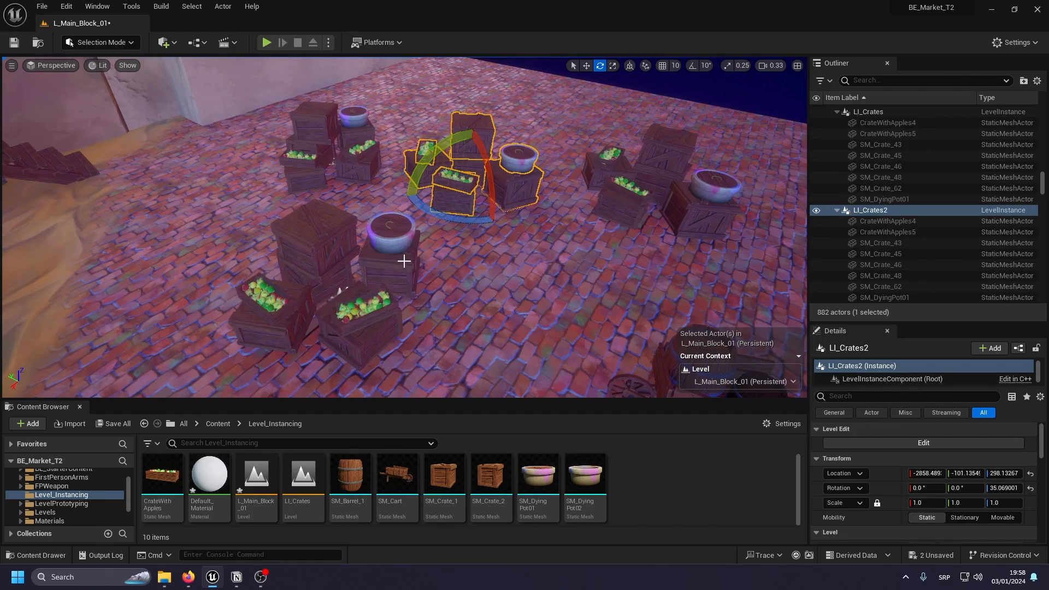
{"action": "mouse_move", "coordinate": [465, 197]}
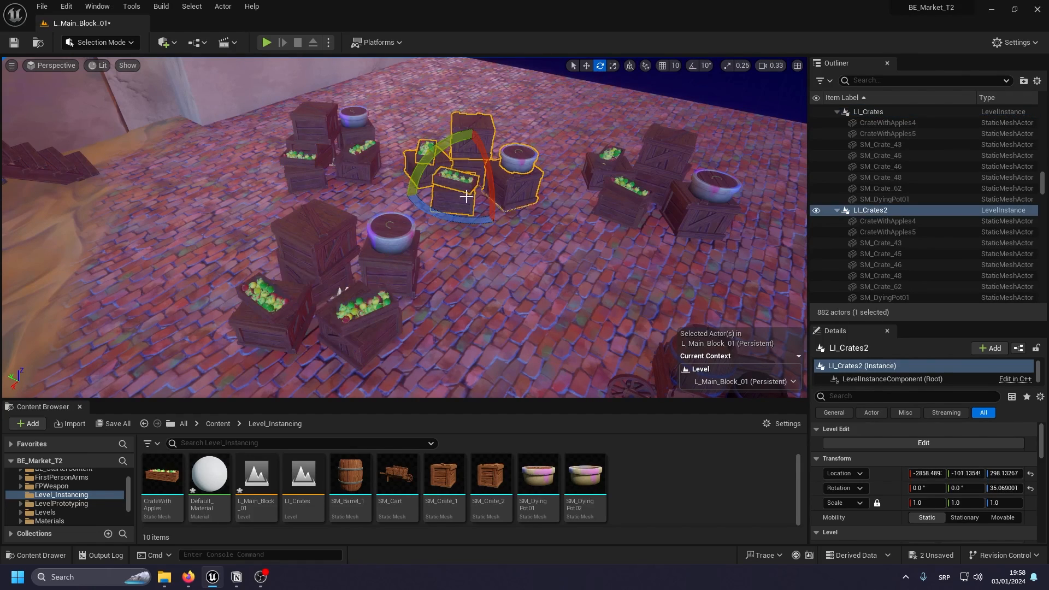
{"action": "left_click", "coordinate": [302, 474]}
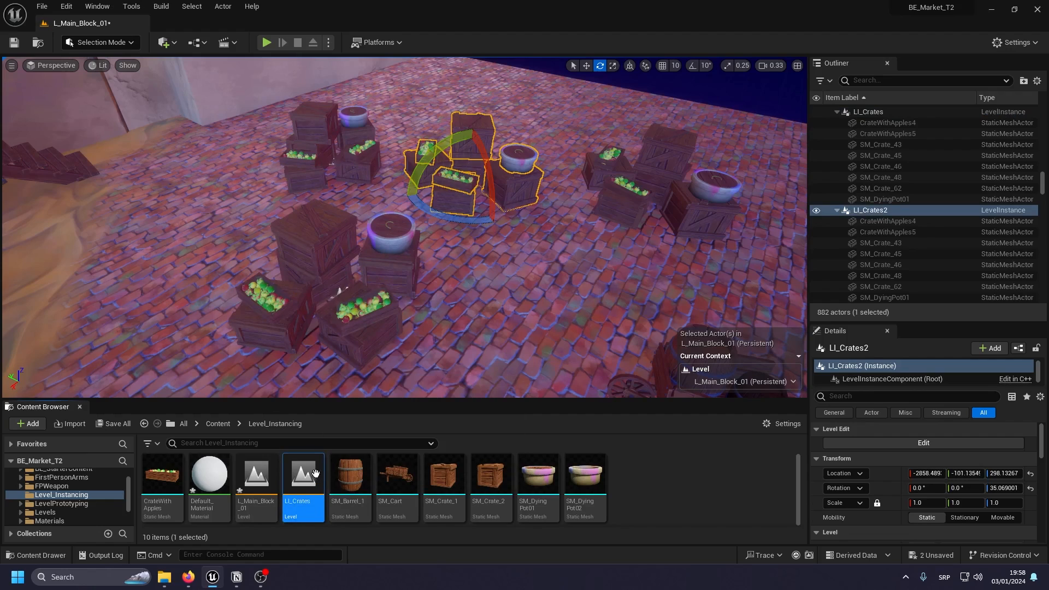
{"action": "mouse_move", "coordinate": [349, 475]}
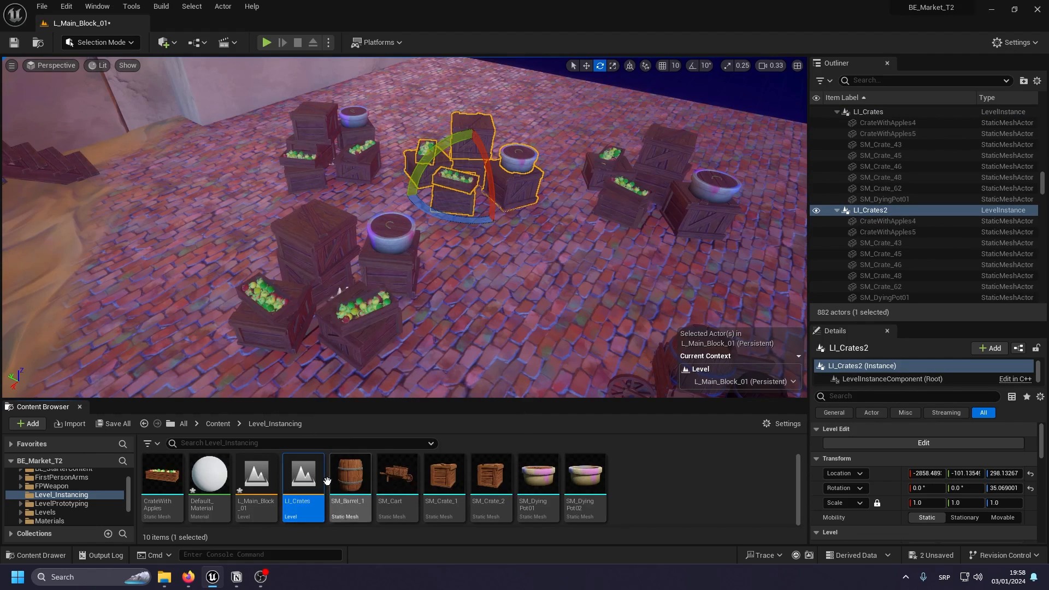
{"action": "mouse_move", "coordinate": [302, 474]}
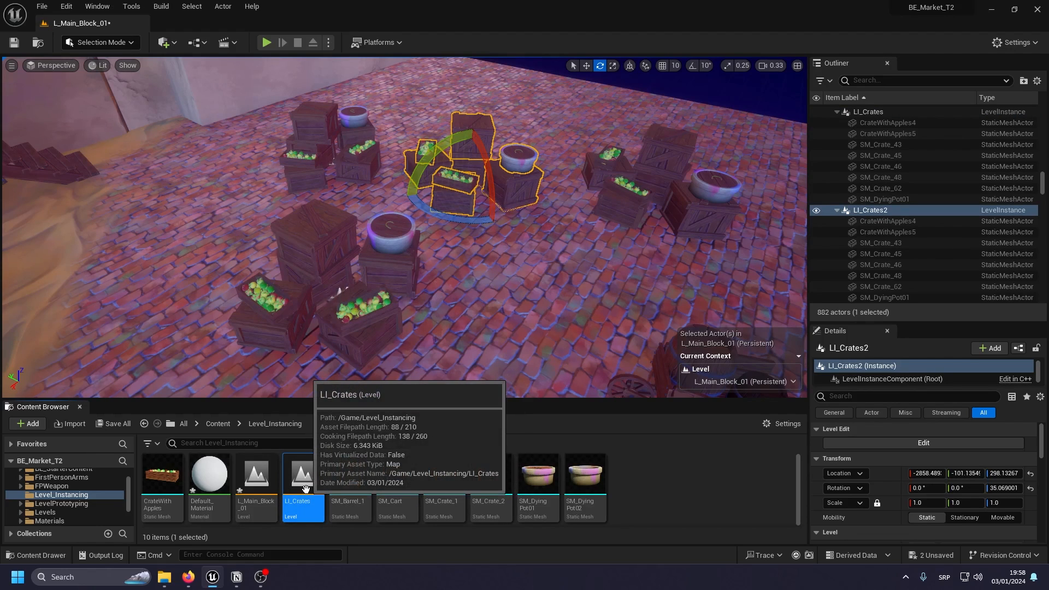
{"action": "mouse_move", "coordinate": [512, 274]}
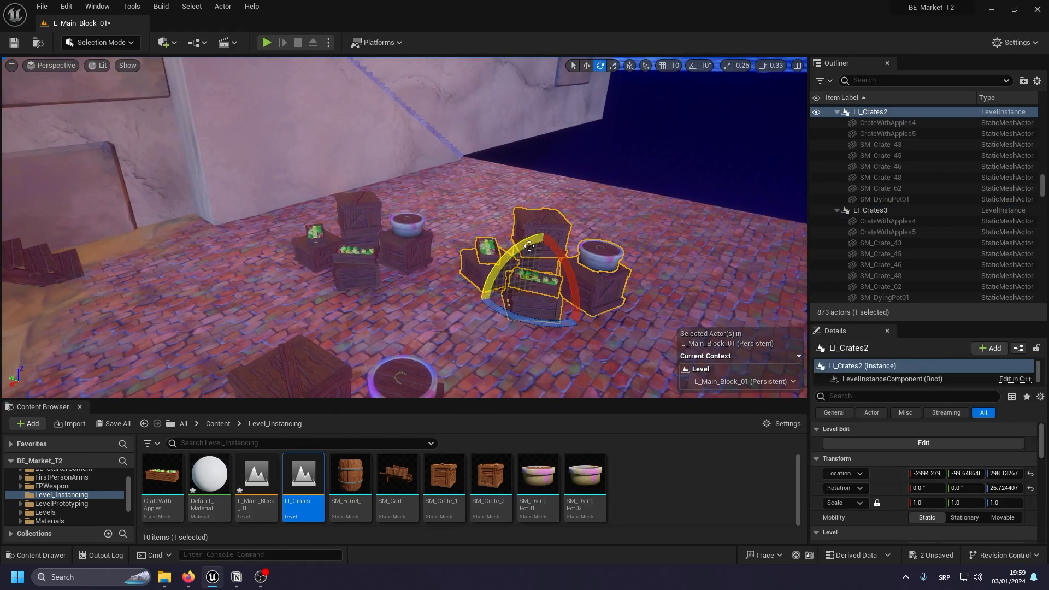
{"action": "left_click", "coordinate": [871, 210]}
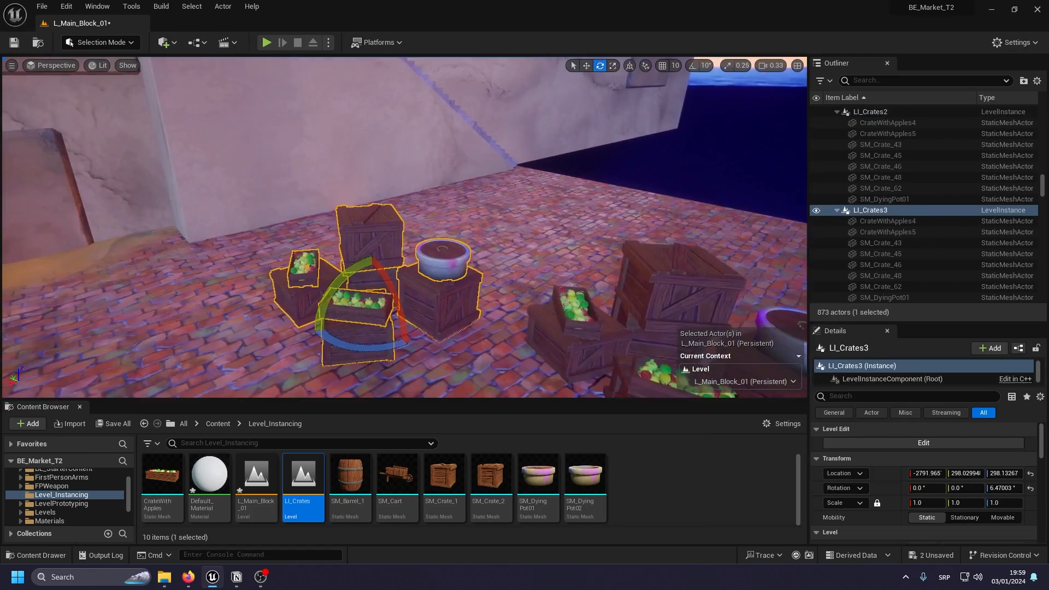
Break LI_Crates3, then LI_Crates2, with Break Level Instance(s), confirming each.
{"action": "right_click", "coordinate": [402, 174]}
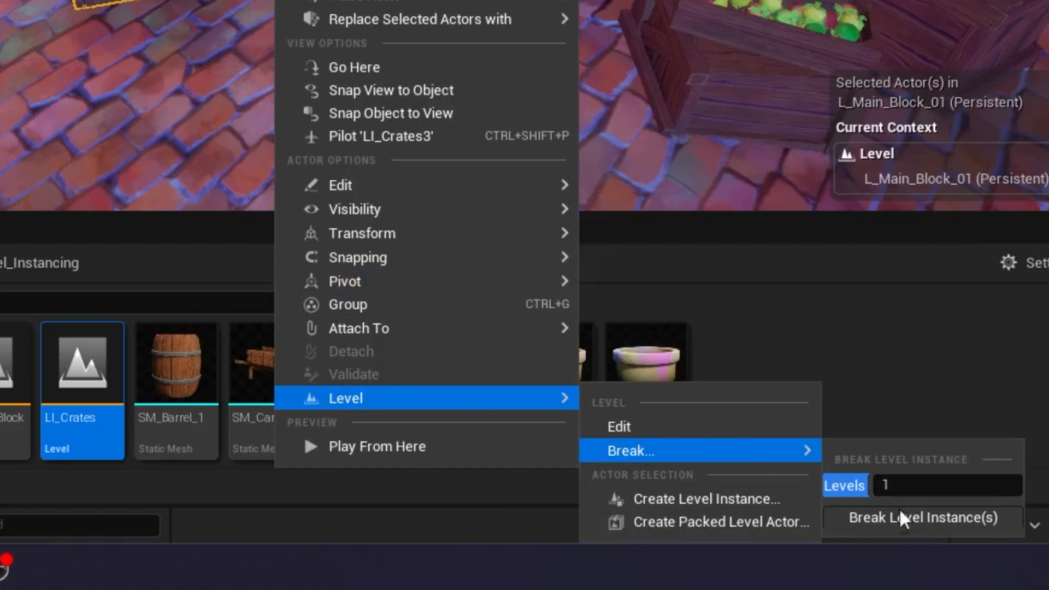
{"action": "left_click", "coordinate": [922, 517]}
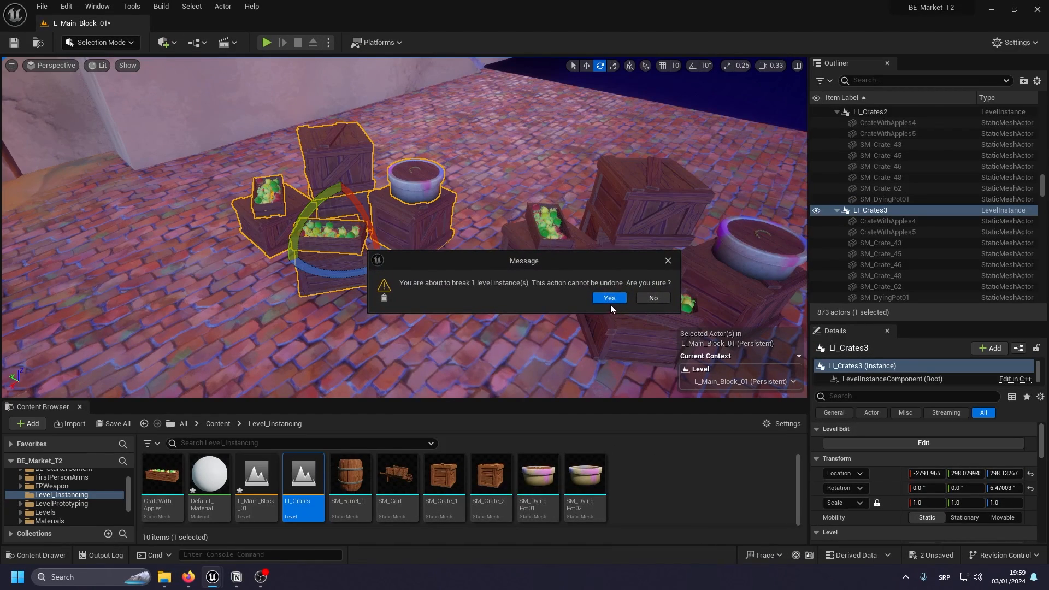
{"action": "left_click", "coordinate": [608, 298]}
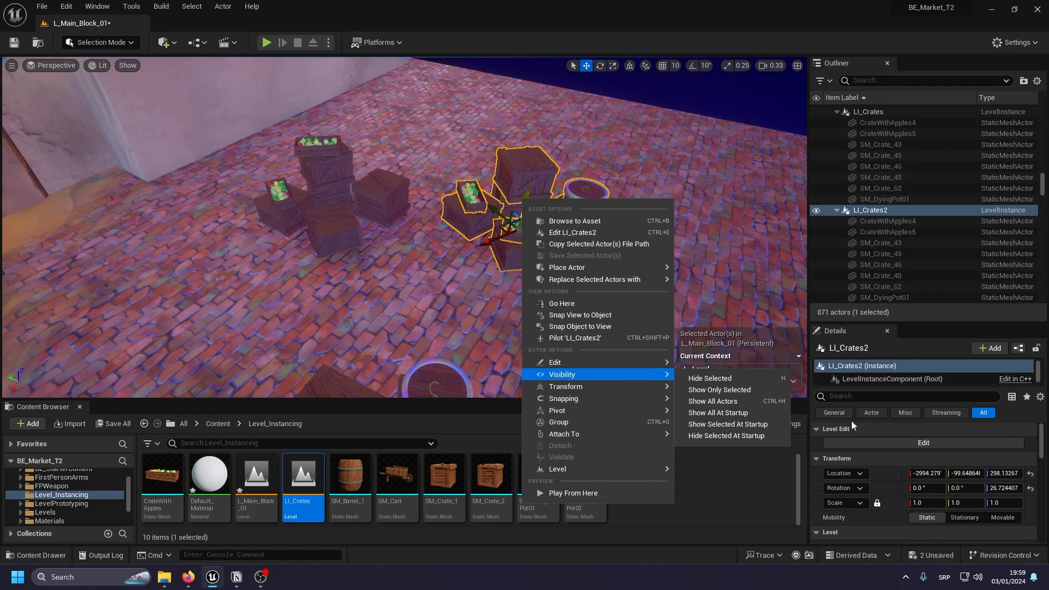
{"action": "mouse_move", "coordinate": [557, 469]}
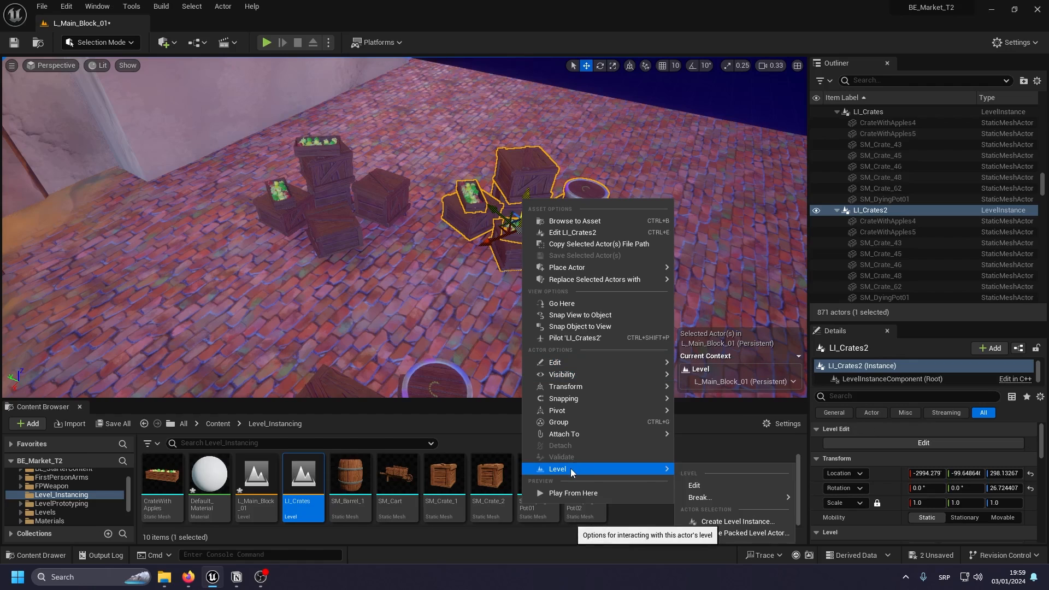
{"action": "left_click", "coordinate": [698, 497]}
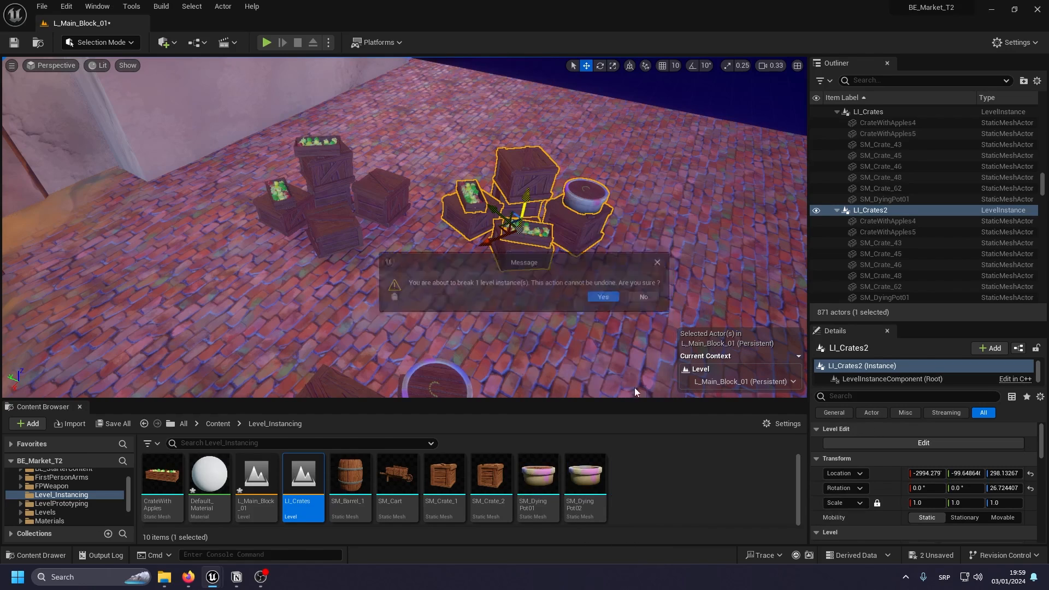
{"action": "left_click", "coordinate": [601, 296]}
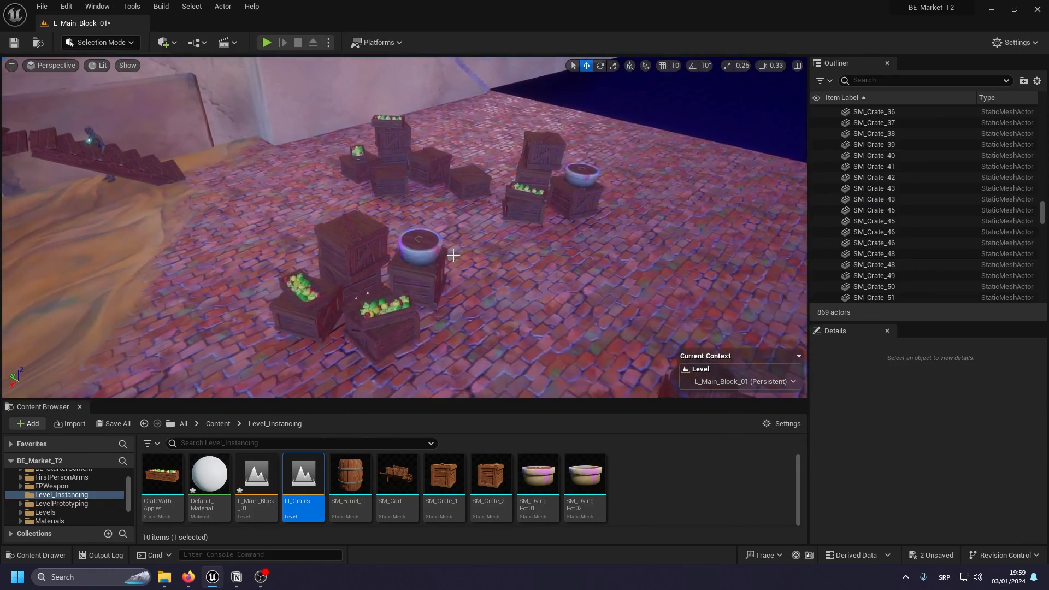
Open the LI_Crates level for editing, saving pending changes, and move SM_DyingPot01 onto the stack.
{"action": "left_click", "coordinate": [321, 295]}
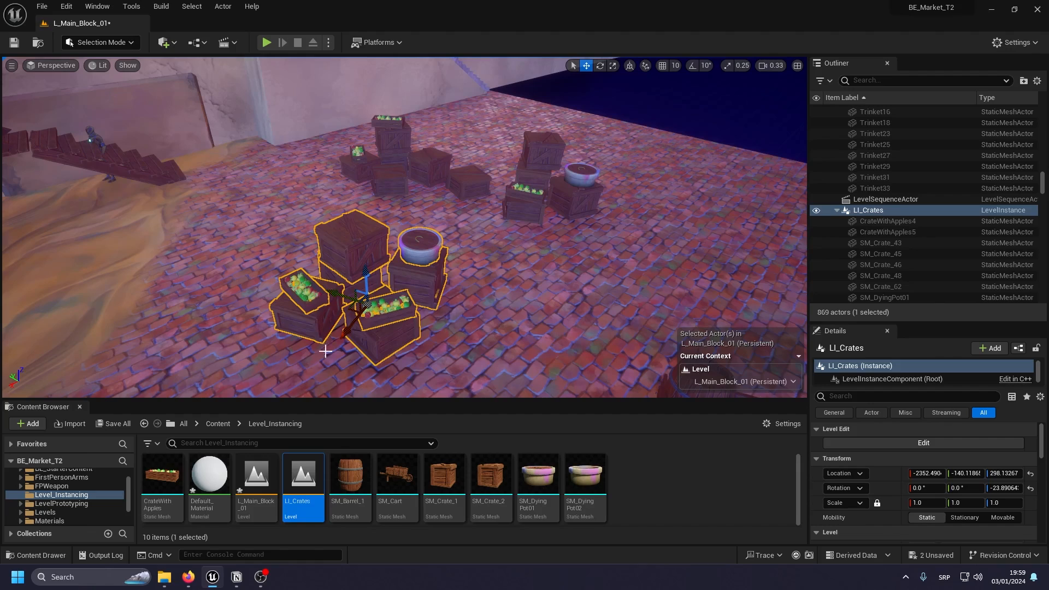
{"action": "left_click", "coordinate": [114, 423]}
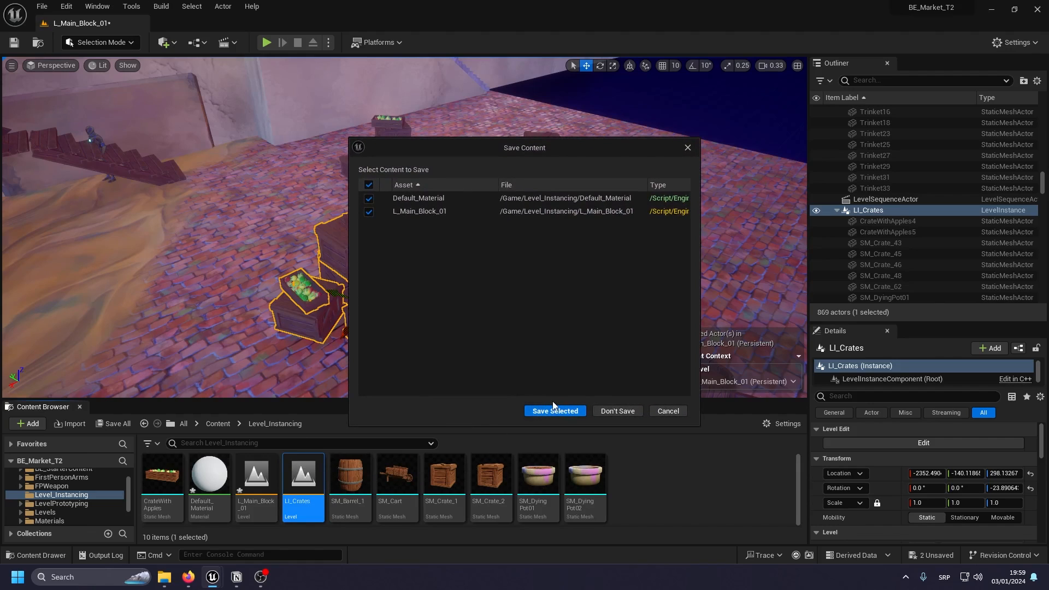
{"action": "left_click", "coordinate": [555, 411]}
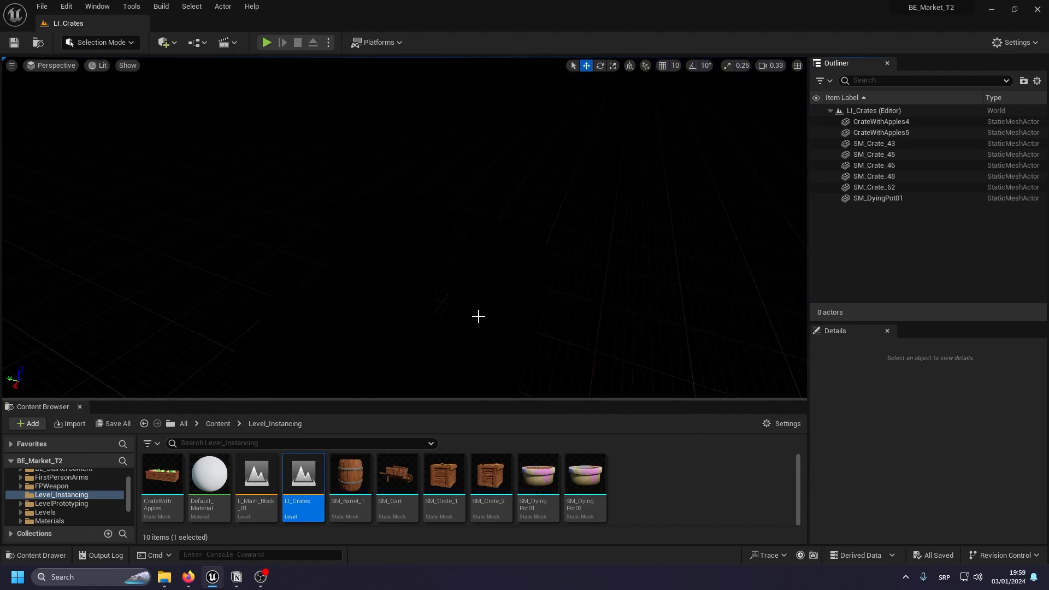
{"action": "left_click", "coordinate": [99, 65]}
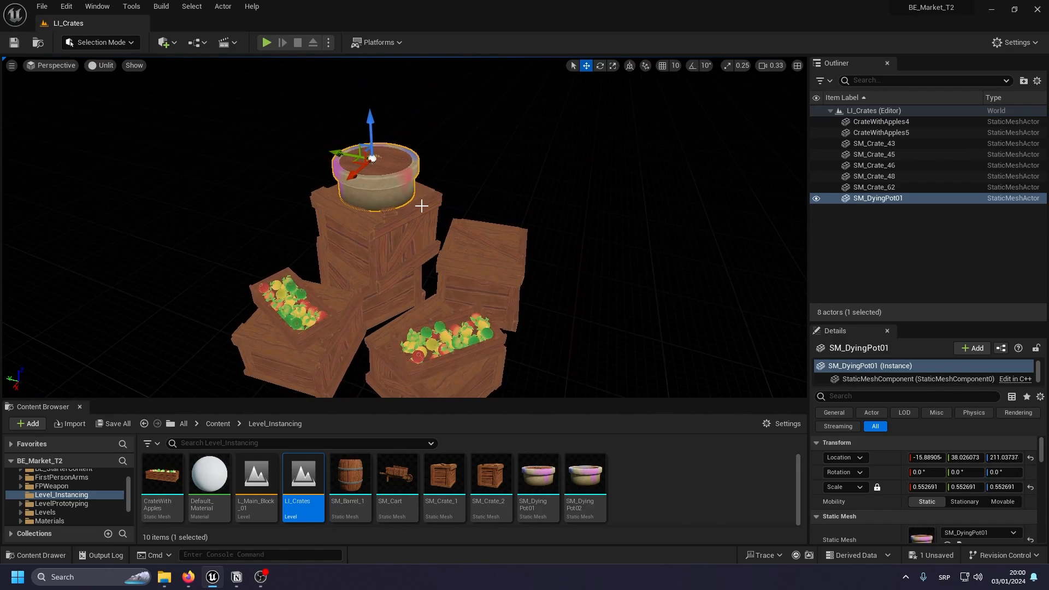
{"action": "mouse_move", "coordinate": [255, 475]}
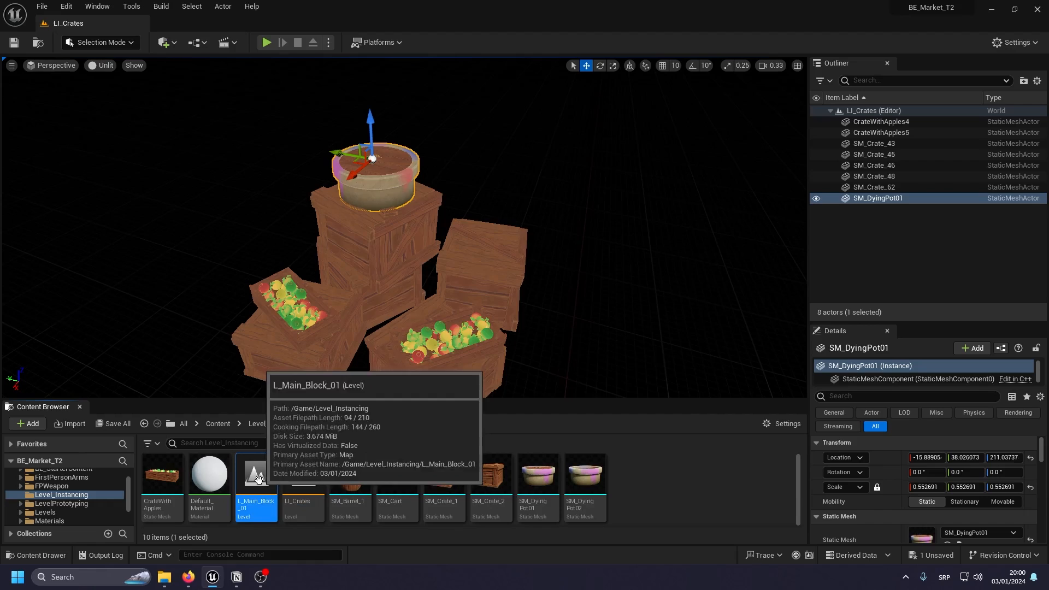
Reopen L_Main_Block_01 and select the LI_Crates level instance.
{"action": "double_click", "coordinate": [255, 473]}
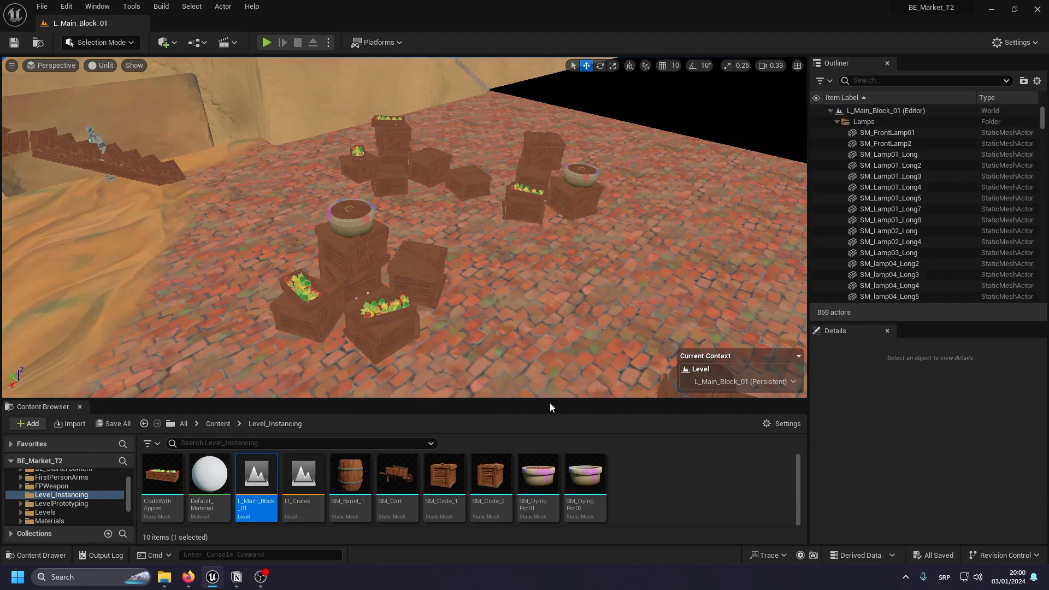
{"action": "left_click", "coordinate": [375, 268]}
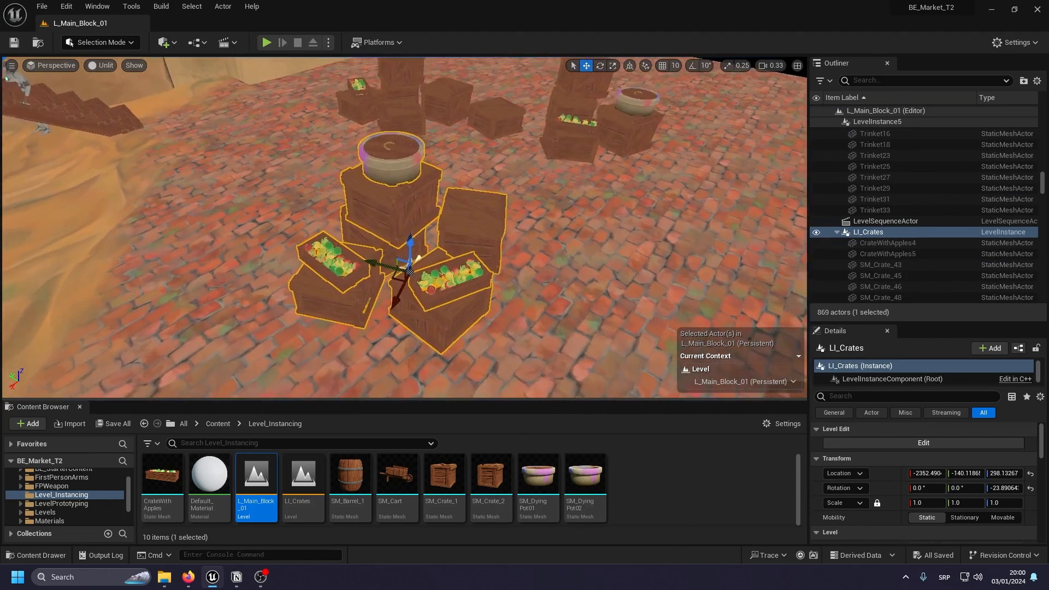
{"action": "left_click", "coordinate": [100, 65]}
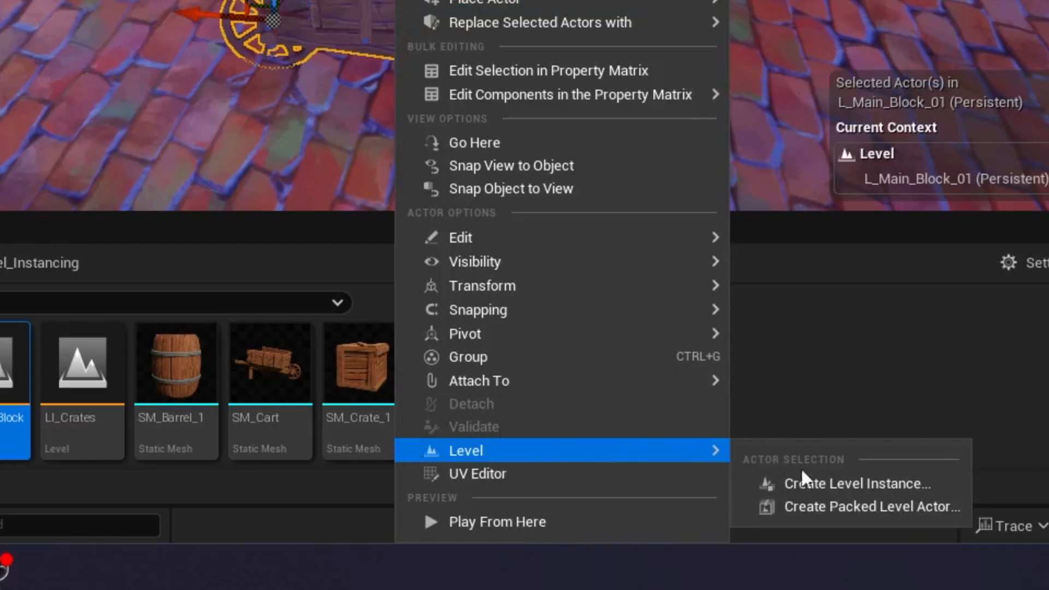
{"action": "mouse_move", "coordinate": [872, 507]}
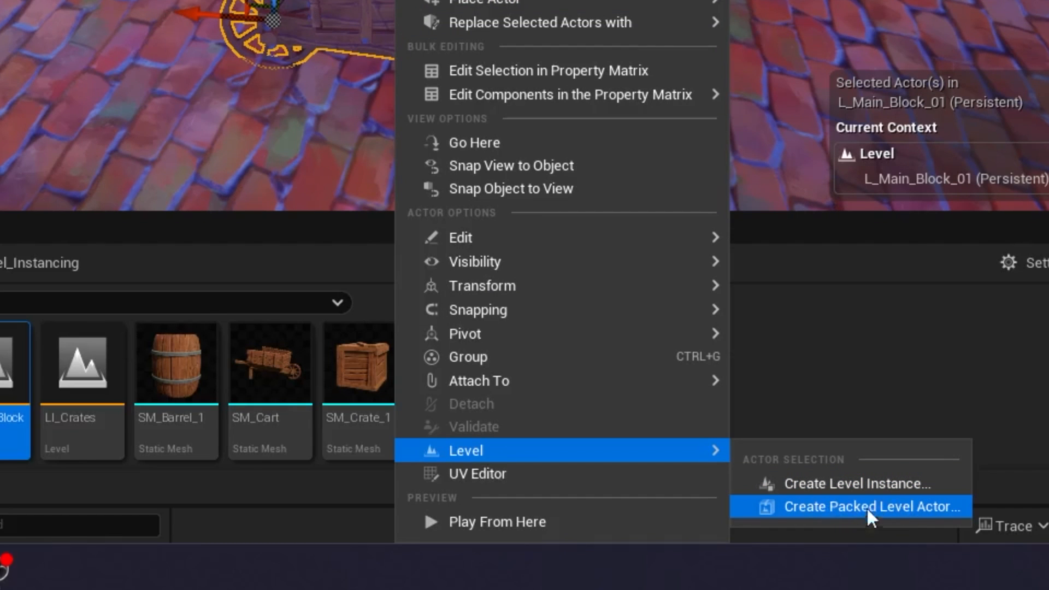
{"action": "mouse_move", "coordinate": [855, 483]}
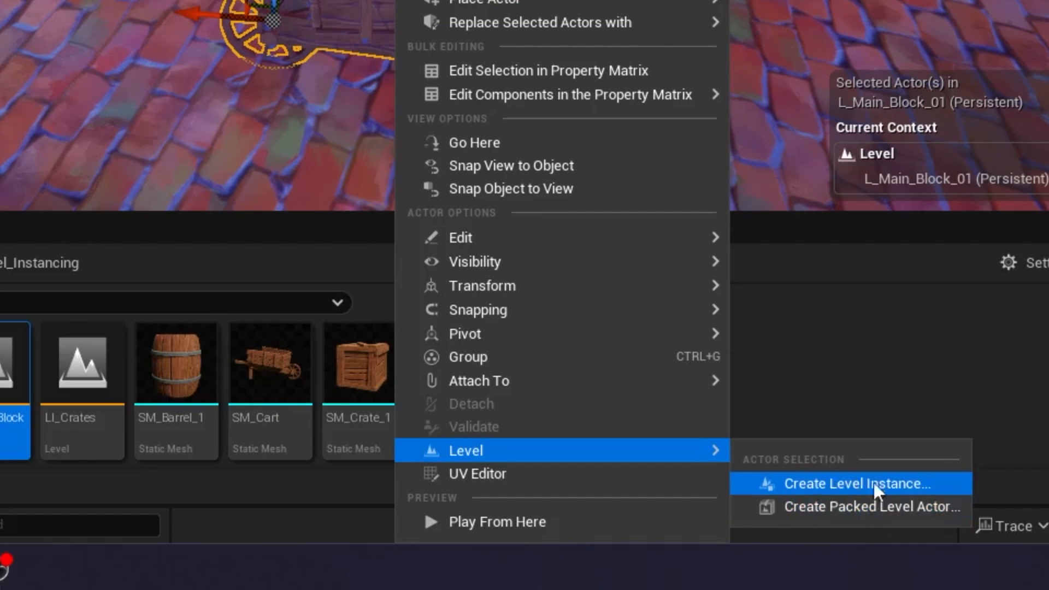
Start a Packed Level Actor for the cart and barrels, keeping Center Min Z pivot.
{"action": "left_click", "coordinate": [872, 506]}
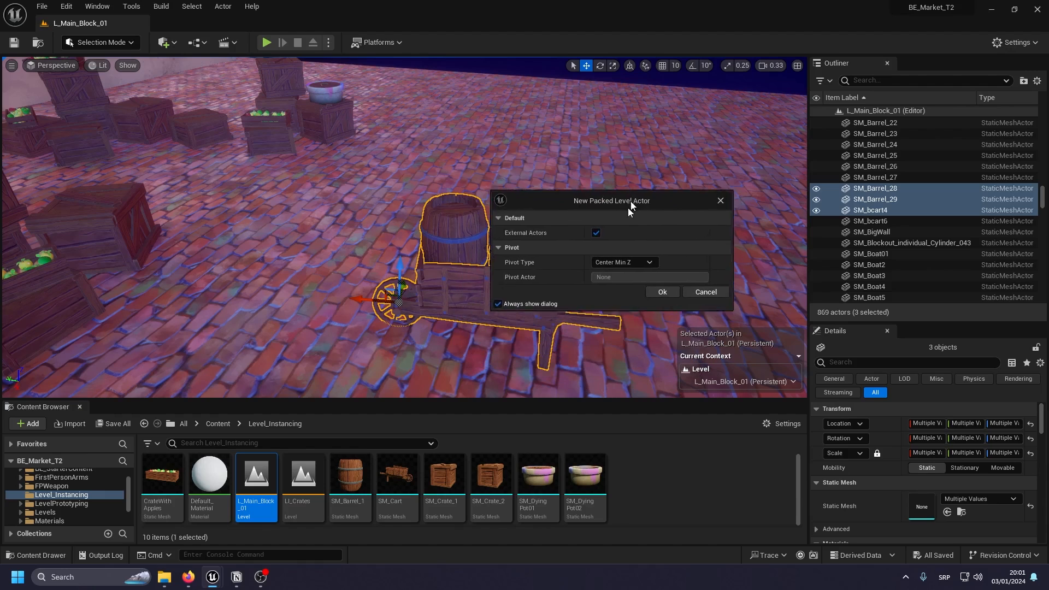
{"action": "left_click", "coordinate": [622, 262]}
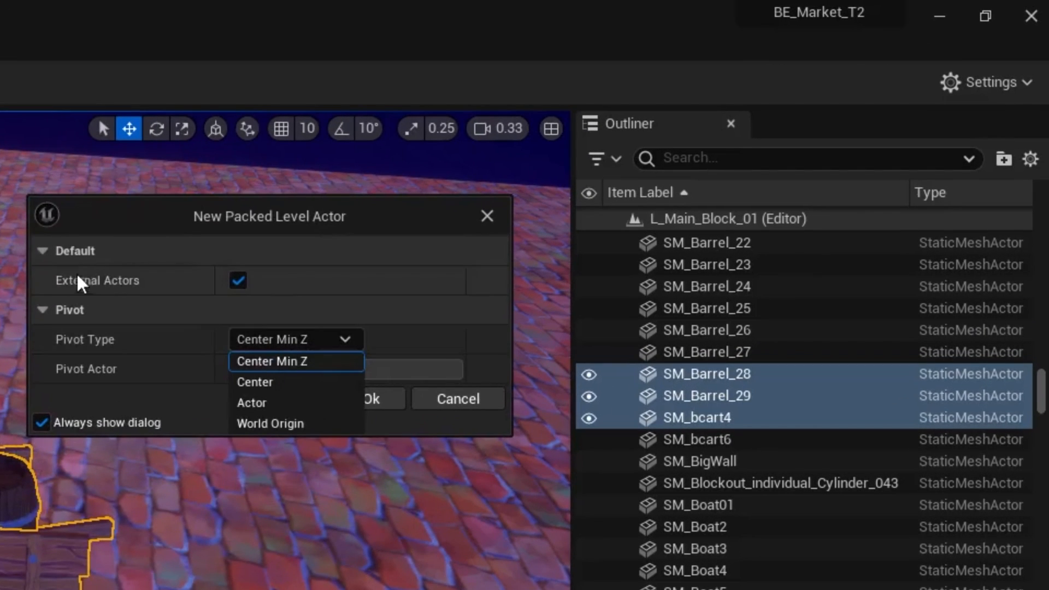
{"action": "mouse_move", "coordinate": [295, 361]}
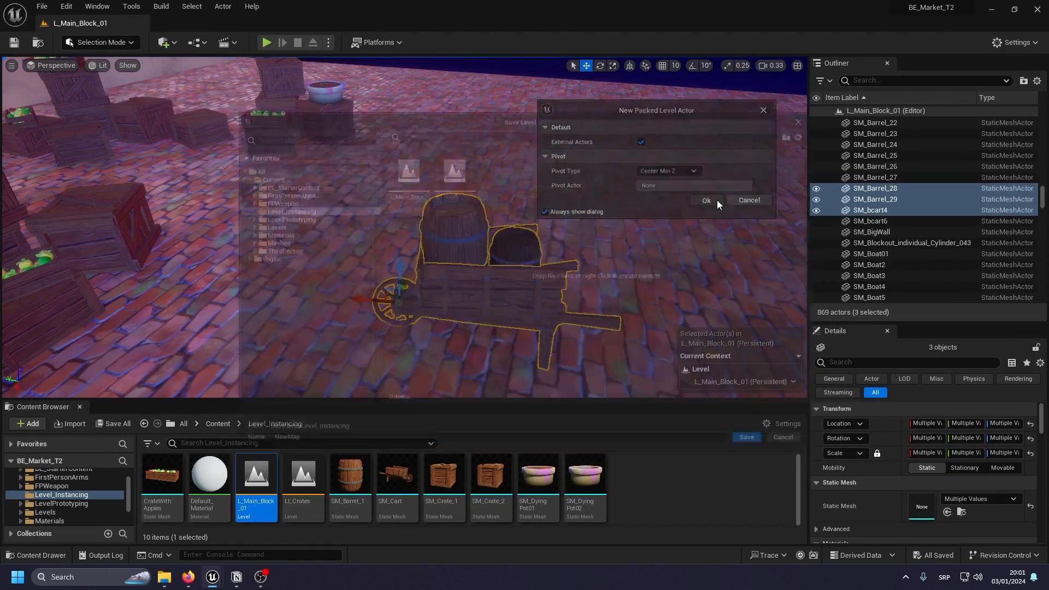
Accept the settings, save level LI_Cart, and save blueprint BPP_LI_Cart.
{"action": "left_click", "coordinate": [706, 200]}
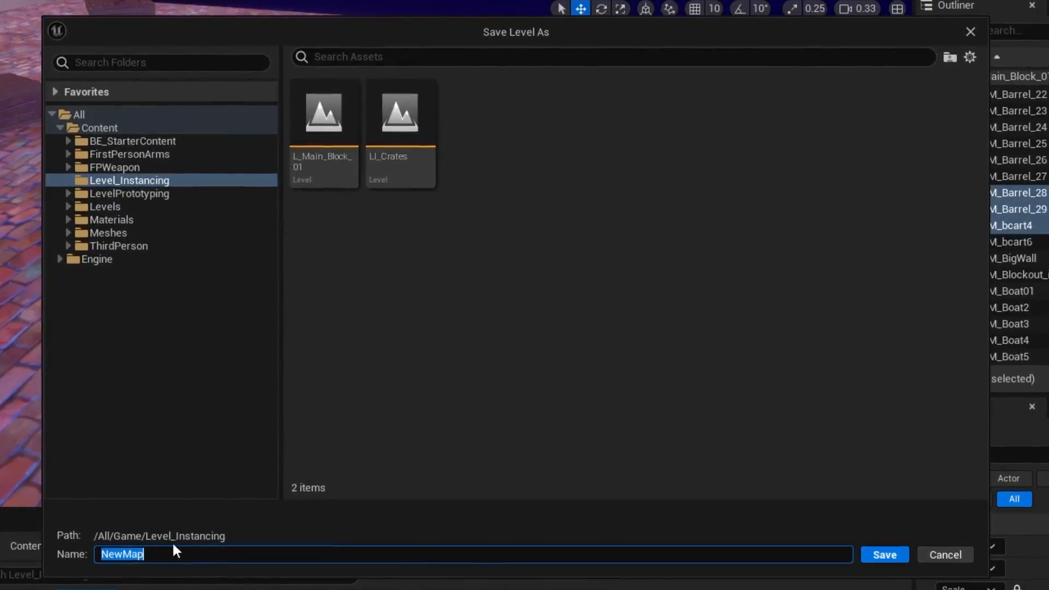
{"action": "type", "text": "LI_Cart"}
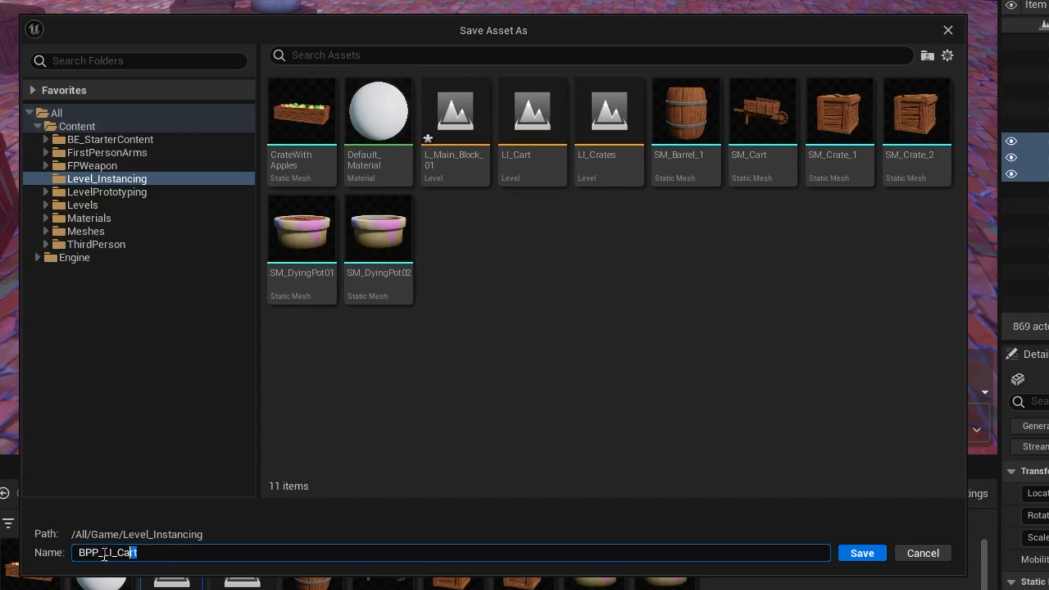
{"action": "left_click", "coordinate": [862, 553]}
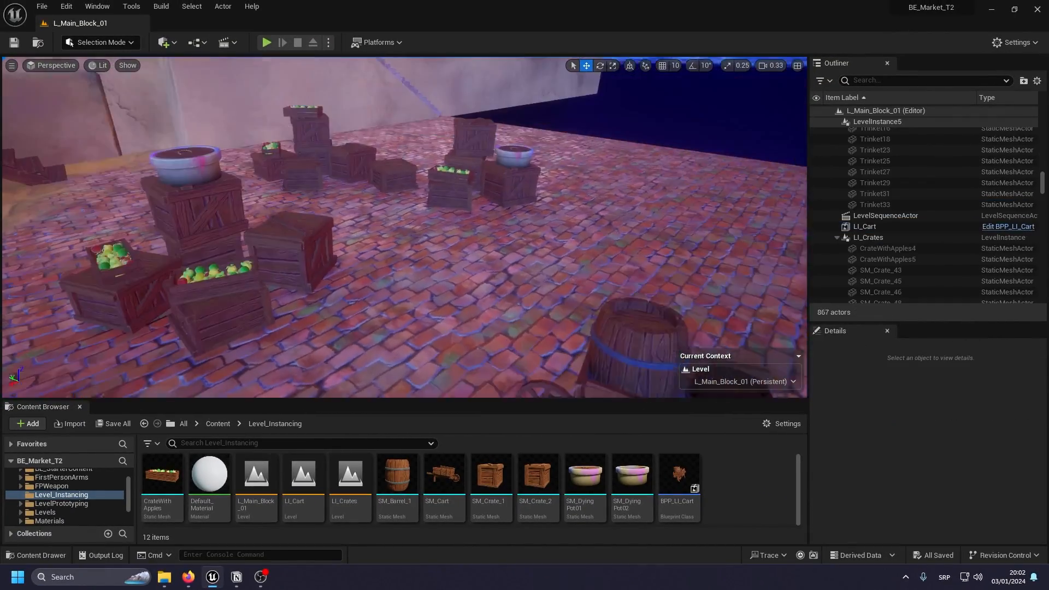
Select the packed BPP_LI_Cart actor, click in the viewport, and delete the selection.
{"action": "left_click", "coordinate": [863, 226]}
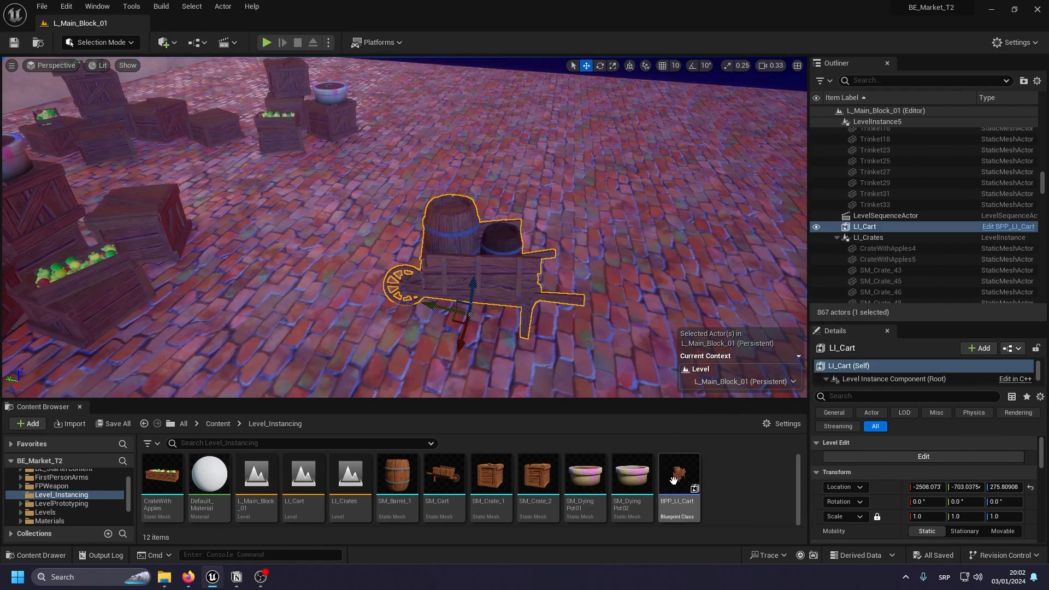
{"action": "left_click", "coordinate": [677, 473]}
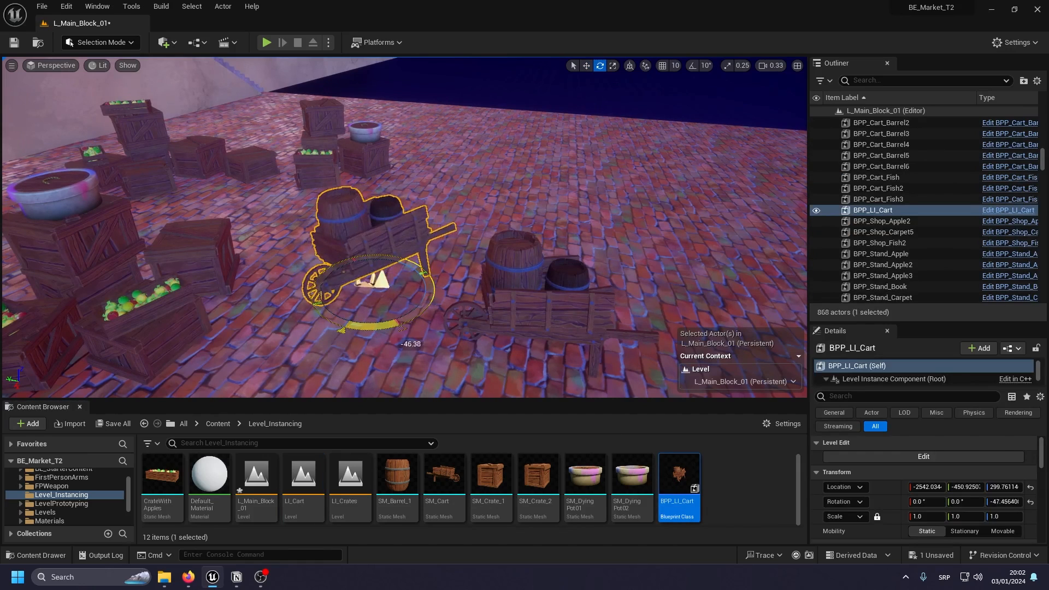
{"action": "key", "text": "Delete"}
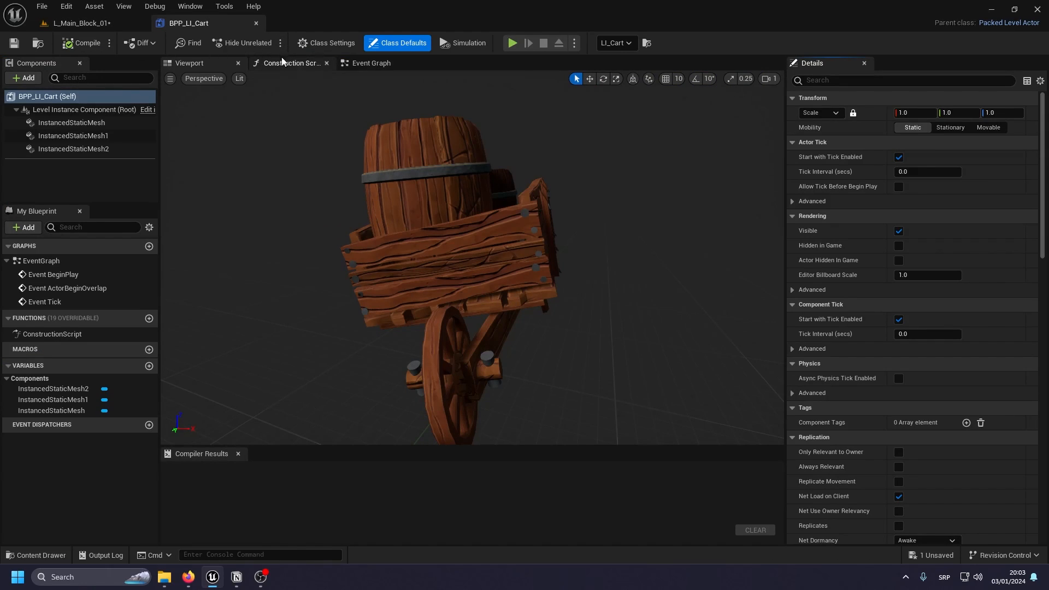
{"action": "left_click", "coordinate": [71, 123]}
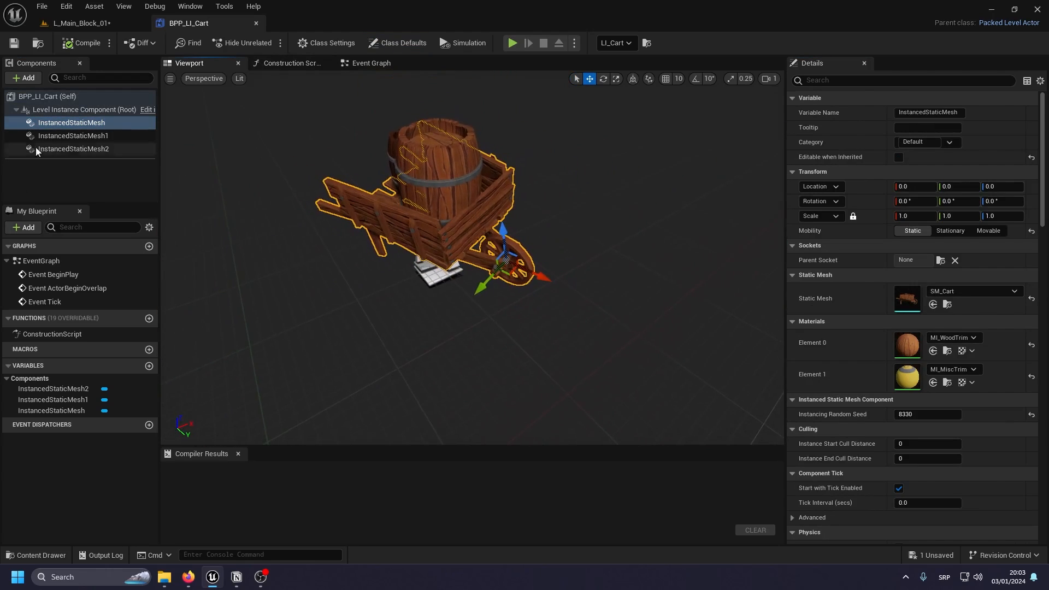
{"action": "left_click", "coordinate": [73, 135]}
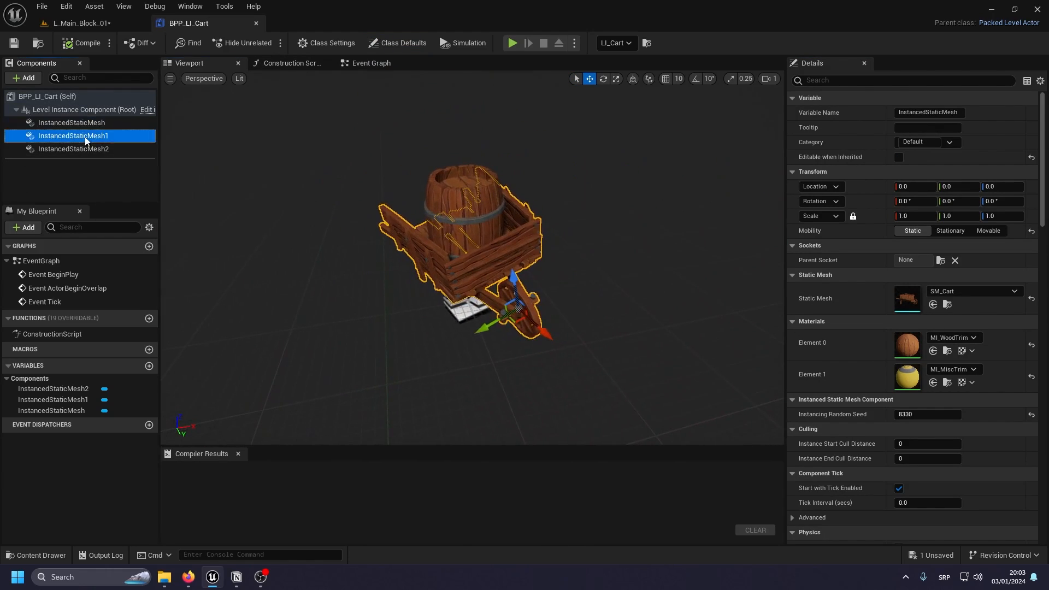
{"action": "left_click", "coordinate": [73, 149]}
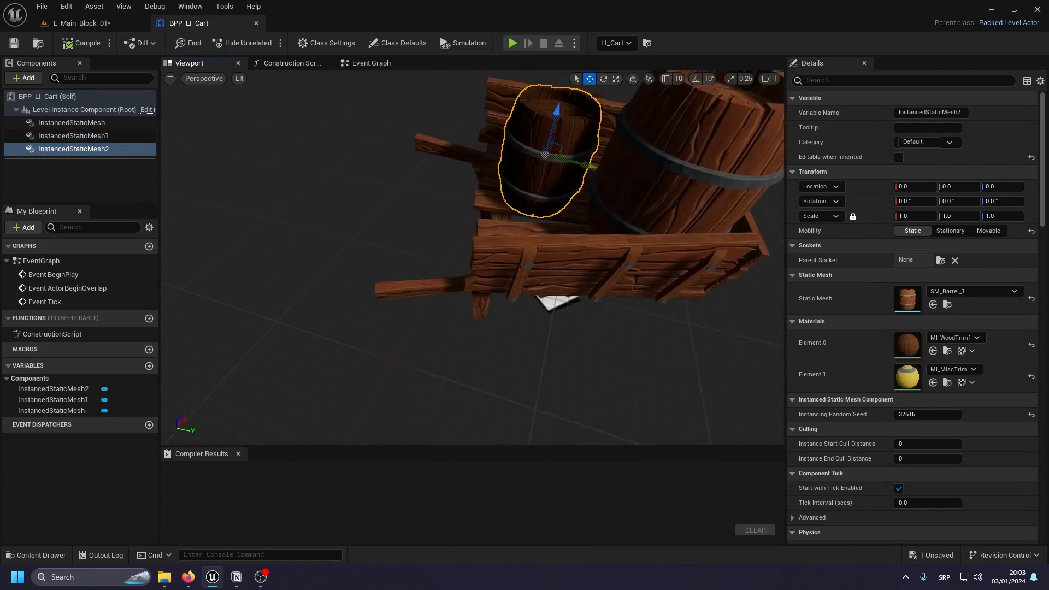
{"action": "left_click", "coordinate": [73, 134]}
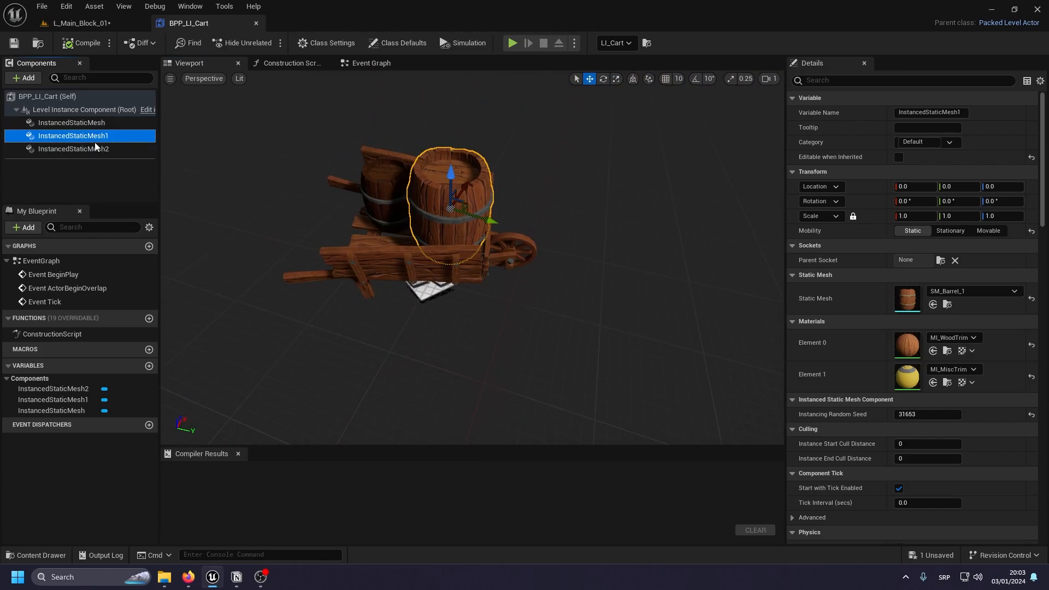
{"action": "left_click", "coordinate": [73, 148]}
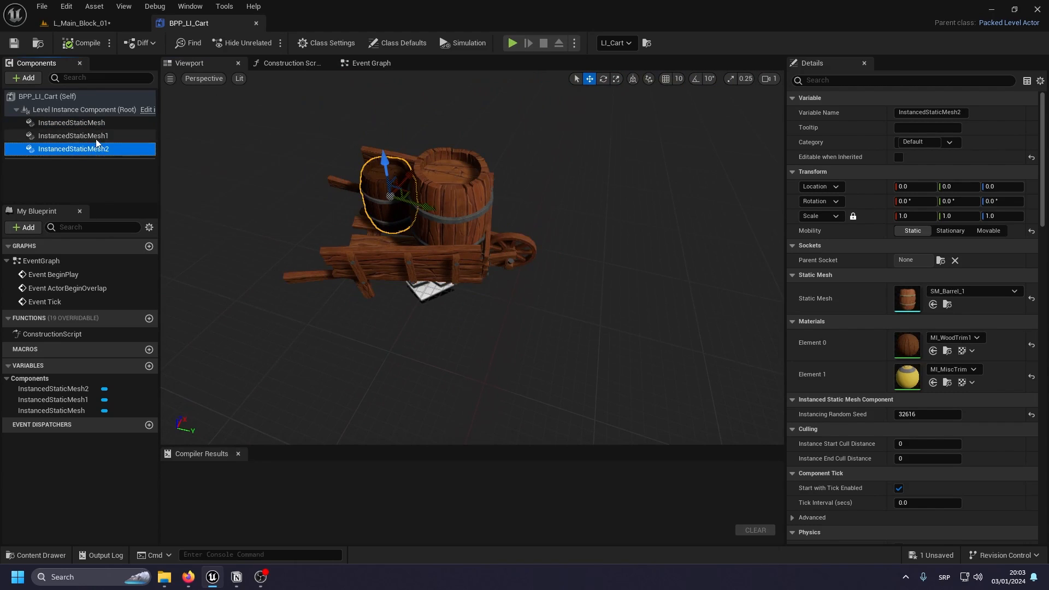
{"action": "mouse_move", "coordinate": [278, 159]}
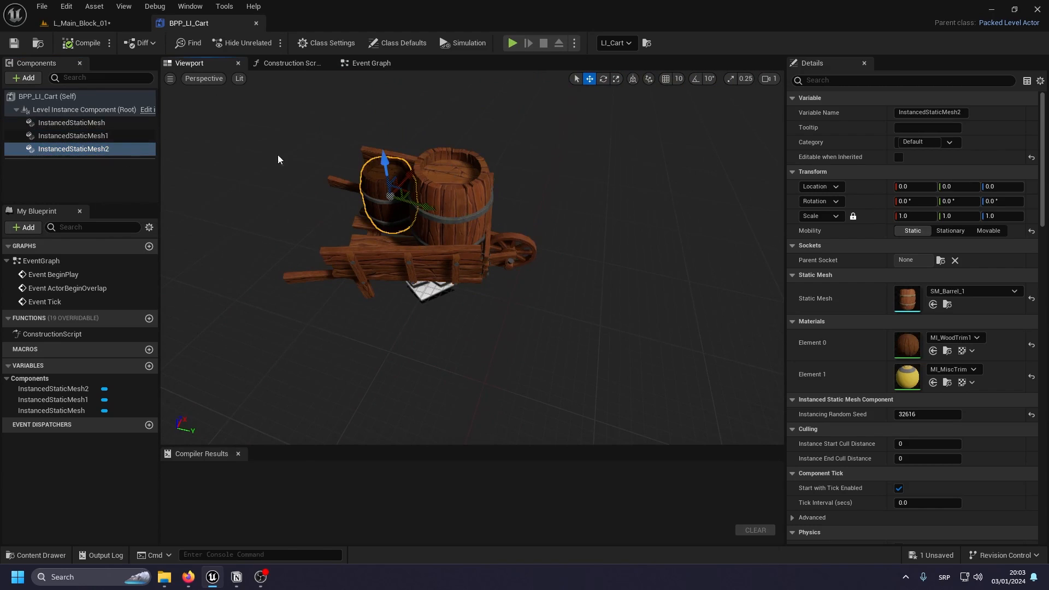
{"action": "left_click", "coordinate": [289, 62]}
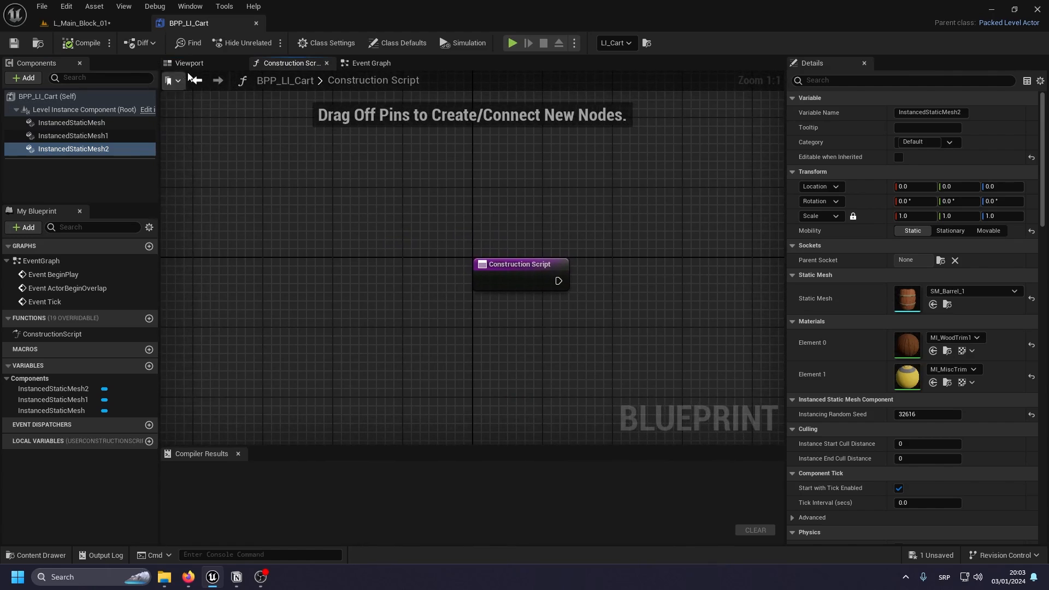
{"action": "left_click", "coordinate": [190, 62]}
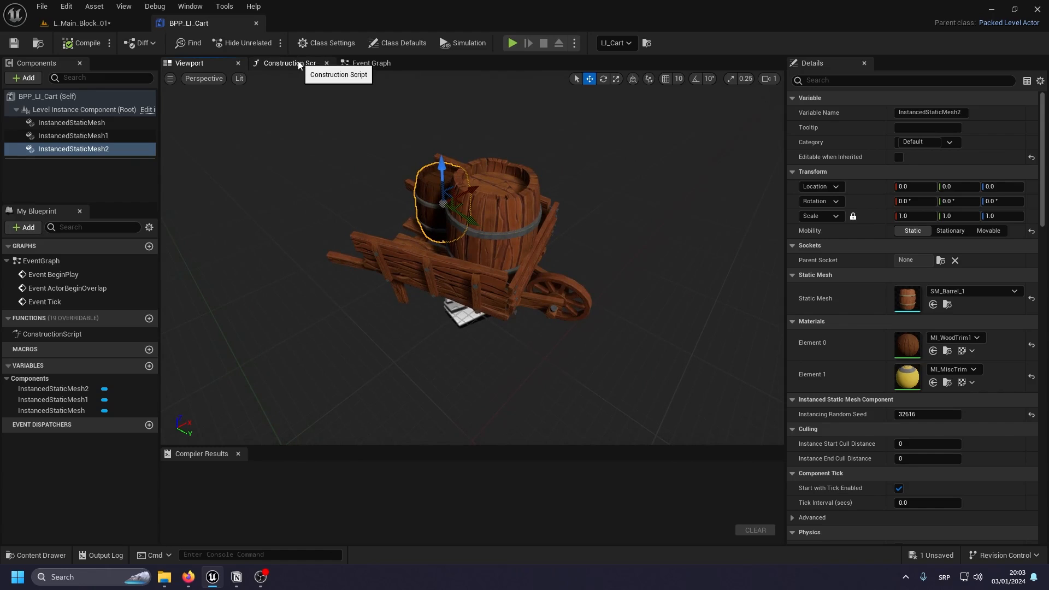
Drive Instanced Static Mesh 2 with an instance-editable Mesh variable via Set Static Mesh, then compile.
{"action": "left_click", "coordinate": [290, 62]}
{"action": "type", "text": "set m"}
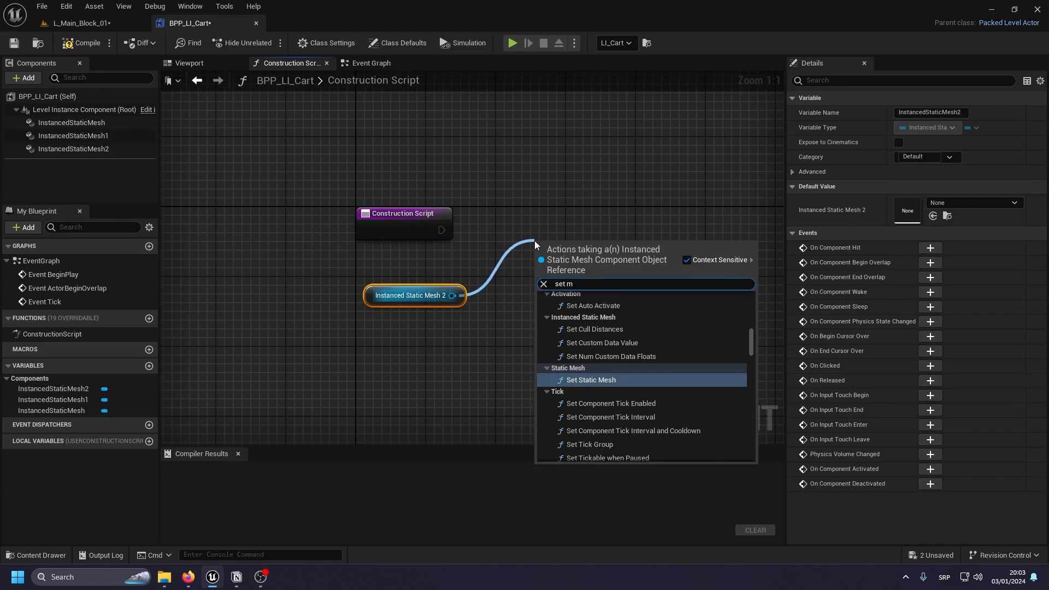
{"action": "left_click", "coordinate": [590, 379]}
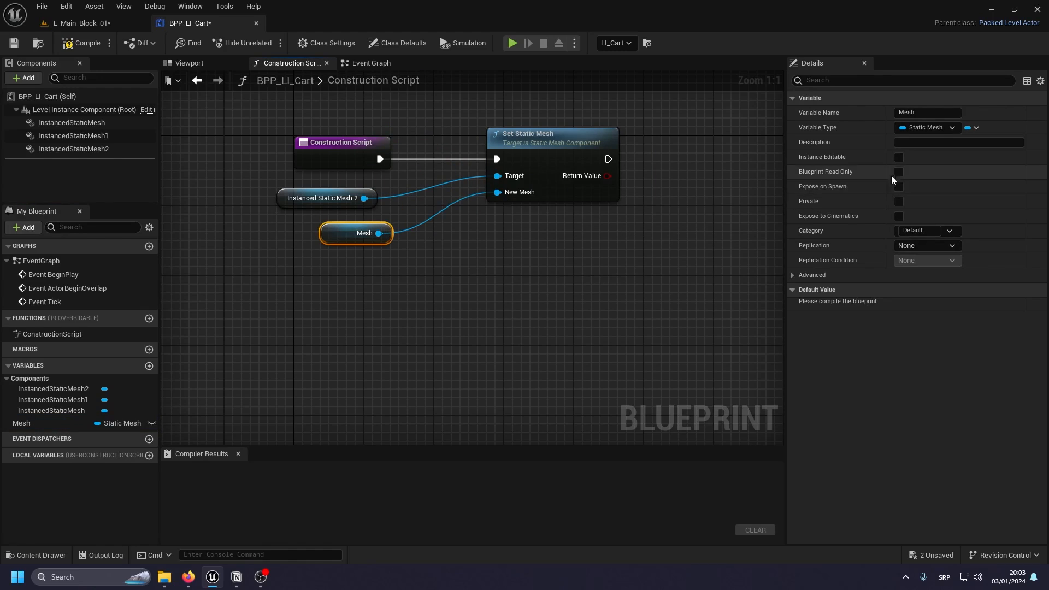
{"action": "left_click", "coordinate": [898, 157]}
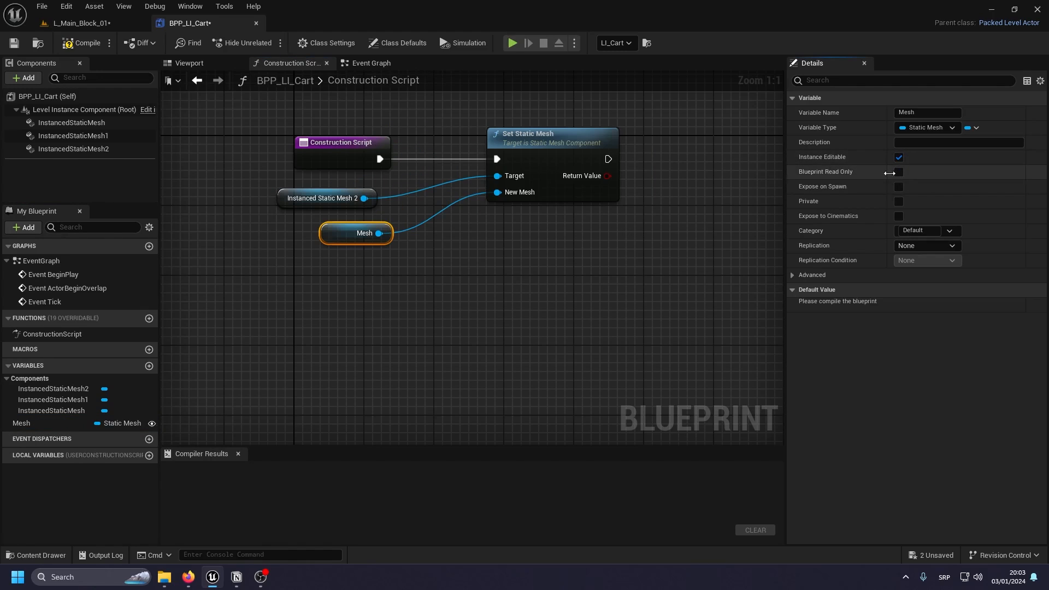
{"action": "left_click", "coordinate": [85, 43]}
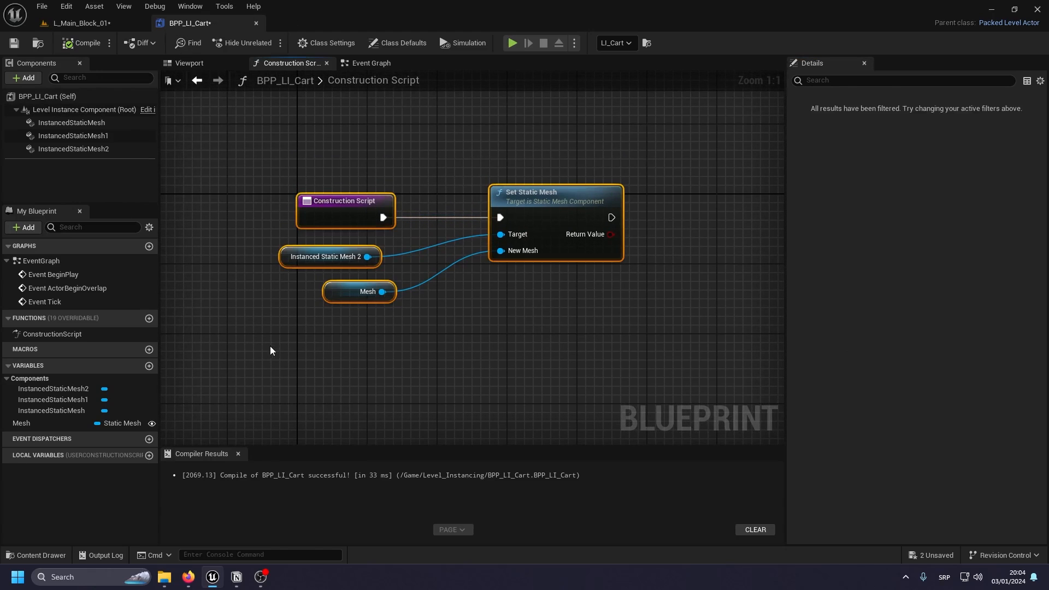
{"action": "left_click", "coordinate": [75, 23]}
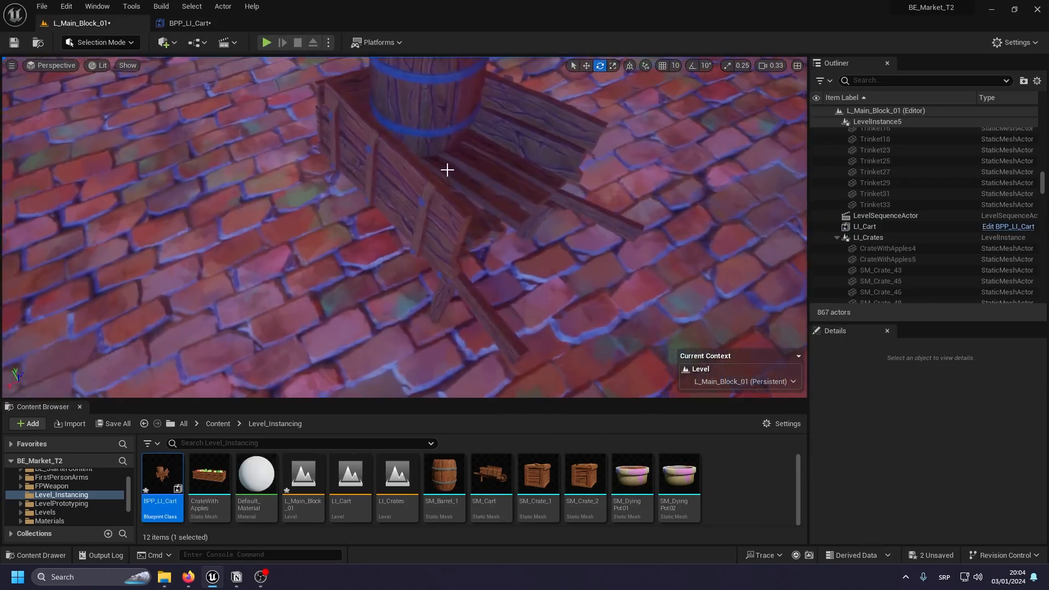
Set SM_Barrel_1 as the Mesh variable's default value and recompile BPP_LI_Cart.
{"action": "left_click", "coordinate": [863, 226]}
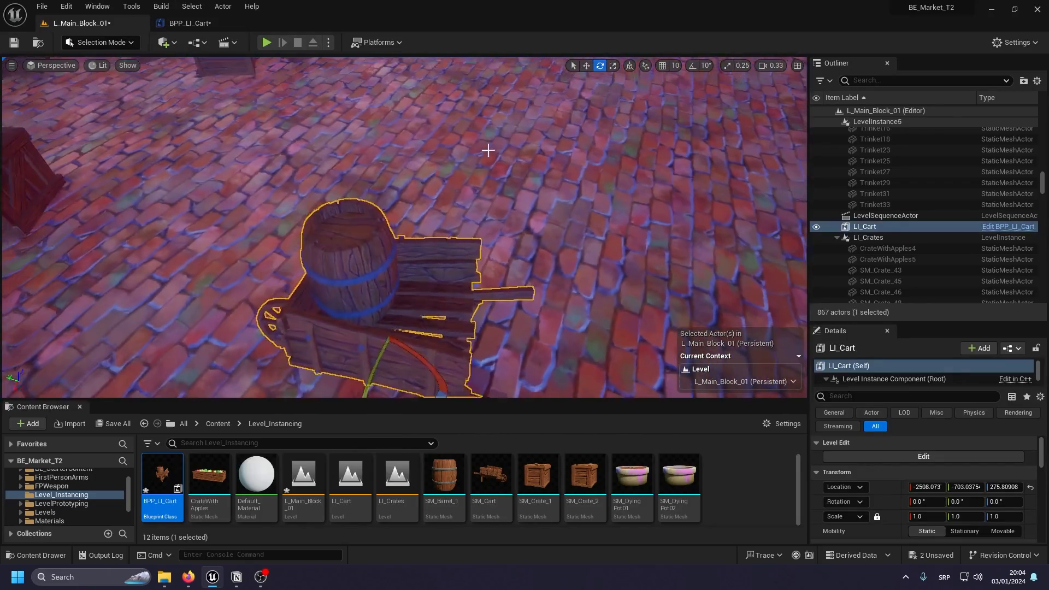
{"action": "left_click", "coordinate": [443, 473]}
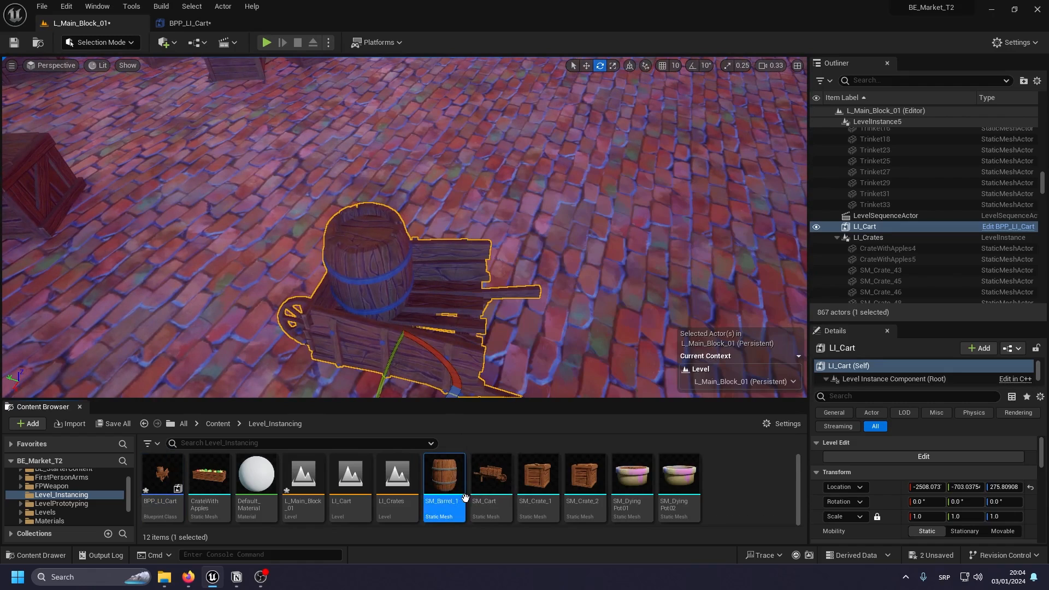
{"action": "left_click", "coordinate": [192, 6]}
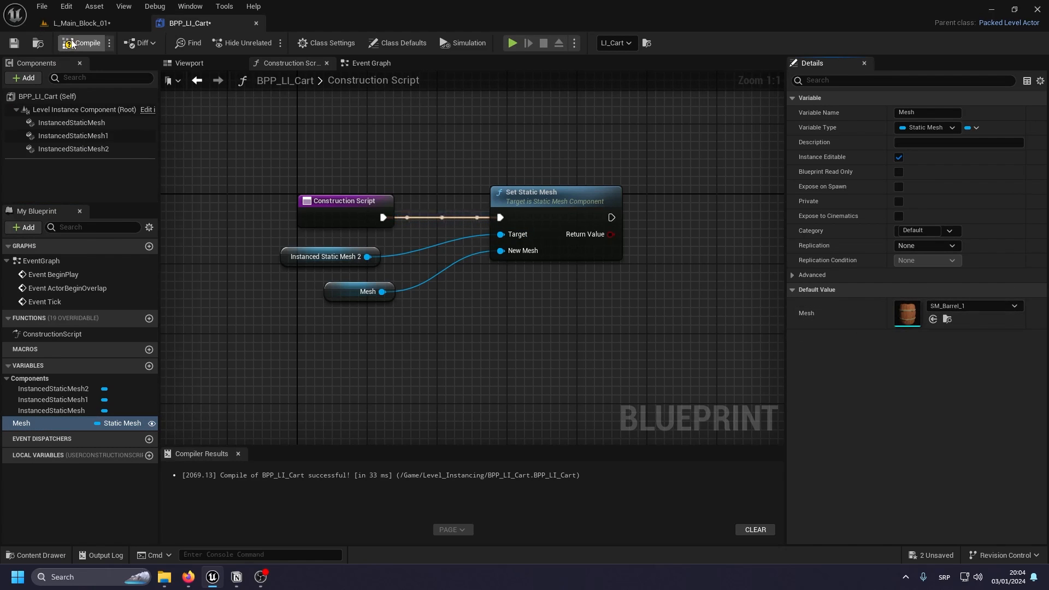
{"action": "left_click", "coordinate": [70, 23]}
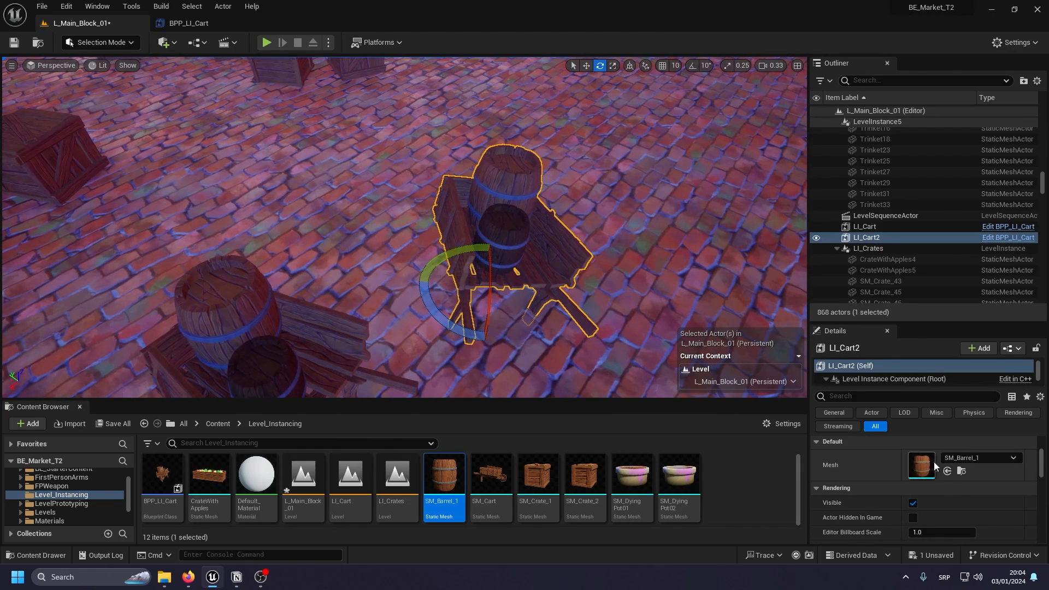
Cycle LI_Cart2's Mesh through SM_Crate_1, SM_DyingPot01 and CrateWithApples, ending on SM_Crate_2.
{"action": "left_click", "coordinate": [583, 475]}
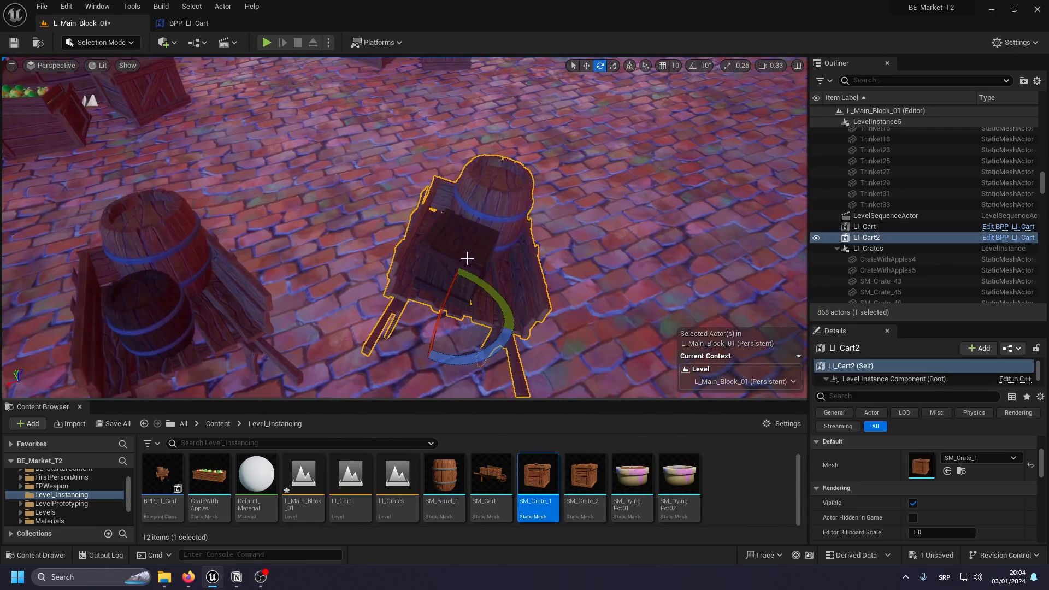
{"action": "left_click", "coordinate": [629, 474]}
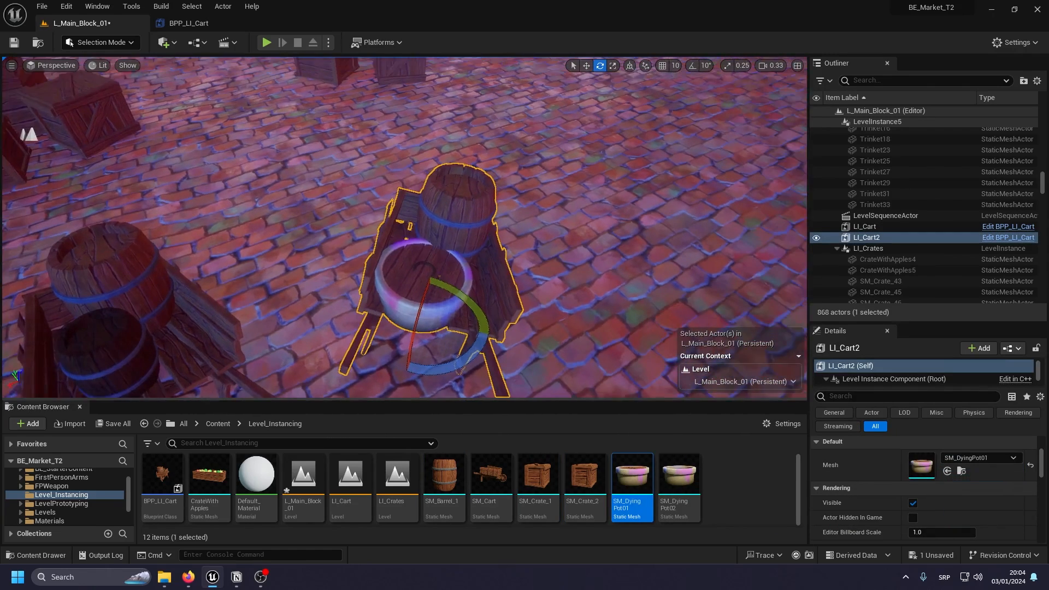
{"action": "left_click", "coordinate": [208, 474]}
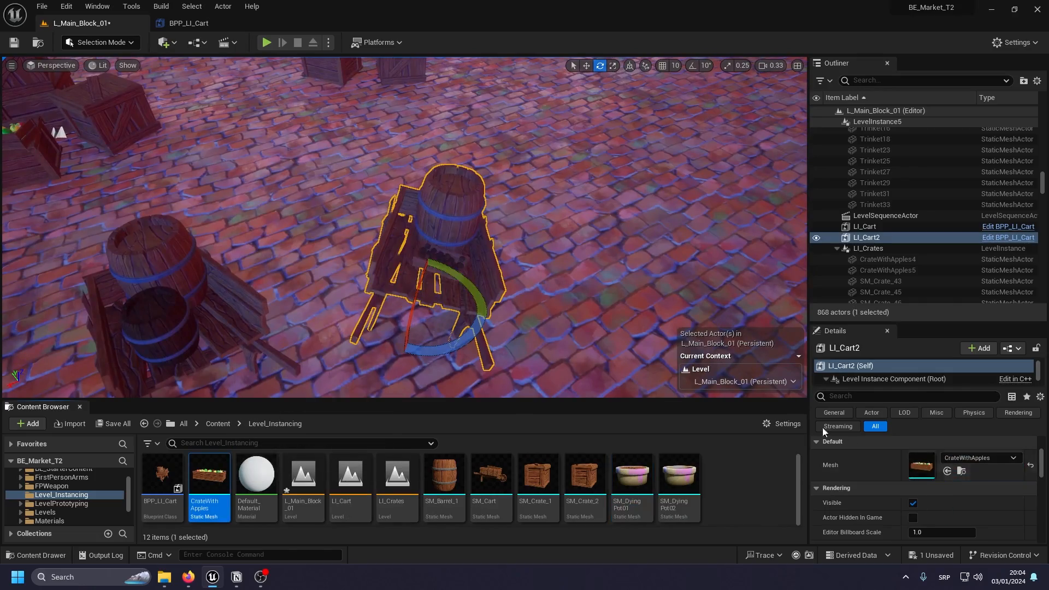
{"action": "scroll", "scroll_direction": "down", "scroll_amount": 3}
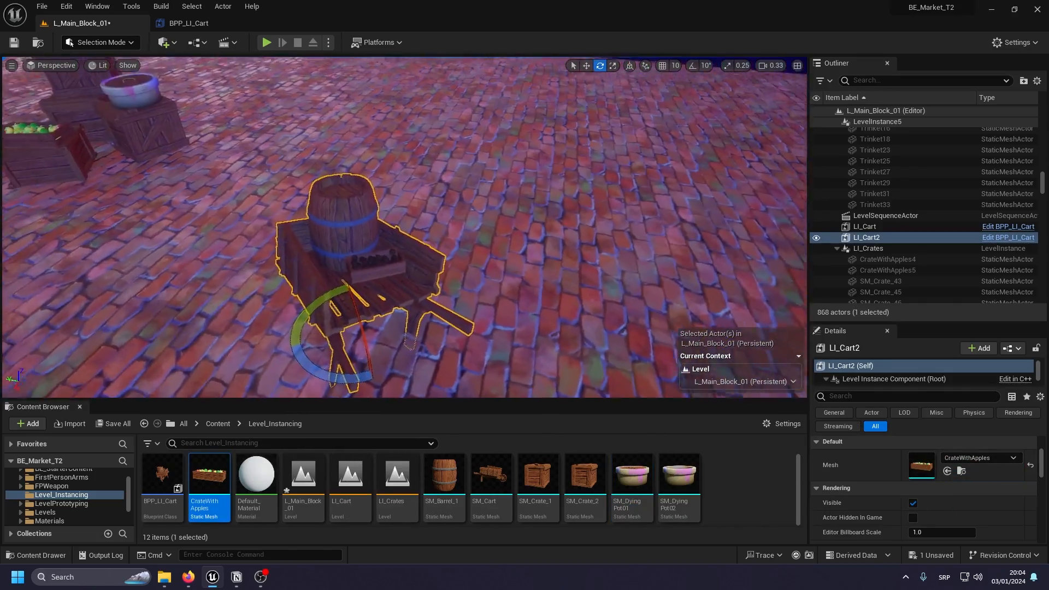
{"action": "left_click", "coordinate": [583, 475]}
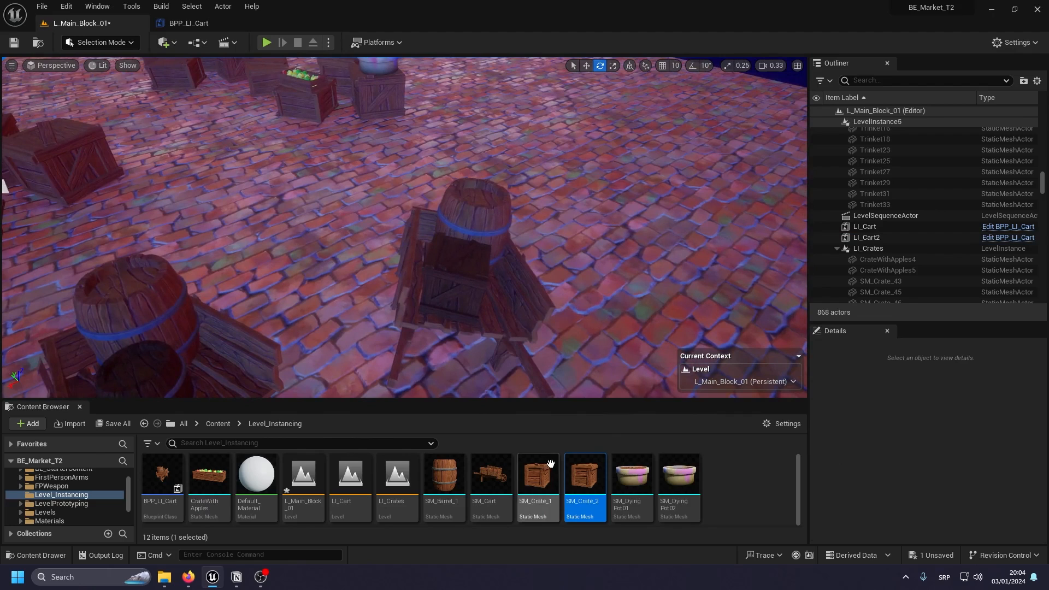
{"action": "mouse_move", "coordinate": [473, 211]}
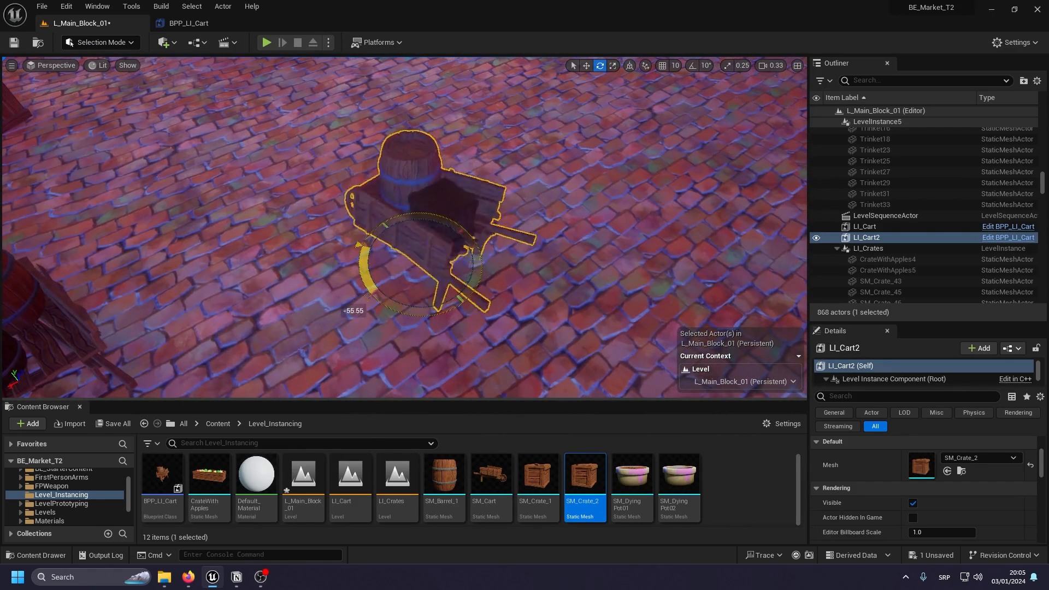
Break LI_Cart2 into separate actors with Break Level Instance(s), confirming Yes.
{"action": "right_click", "coordinate": [428, 248]}
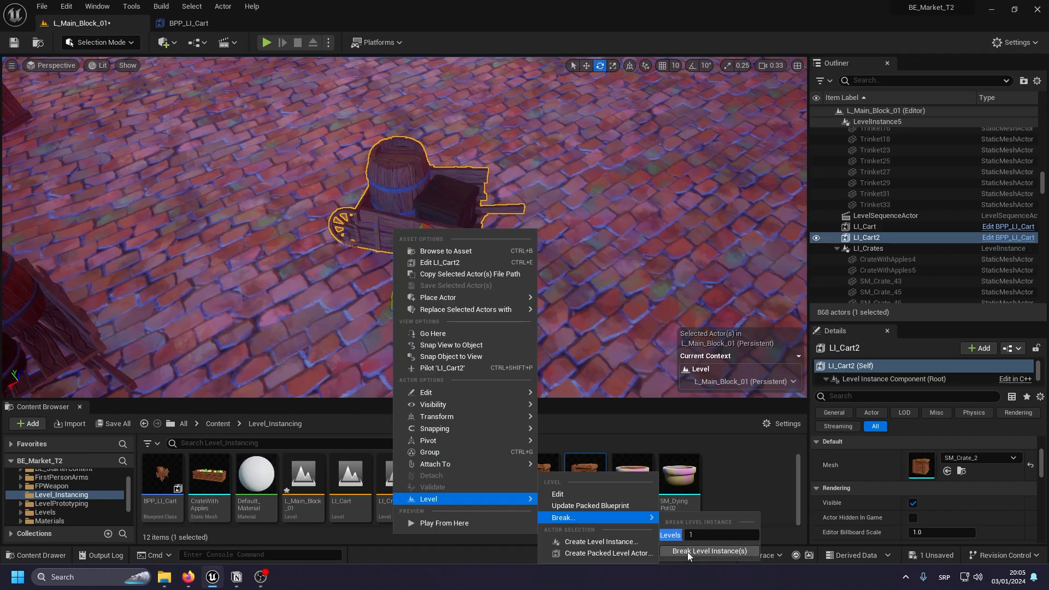
{"action": "left_click", "coordinate": [707, 551]}
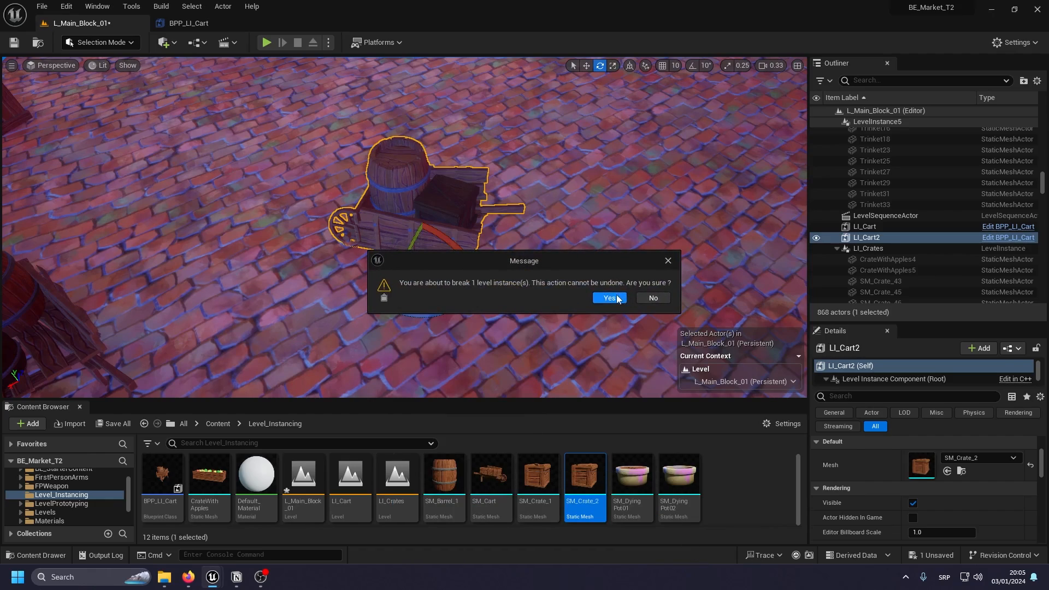
{"action": "left_click", "coordinate": [606, 298]}
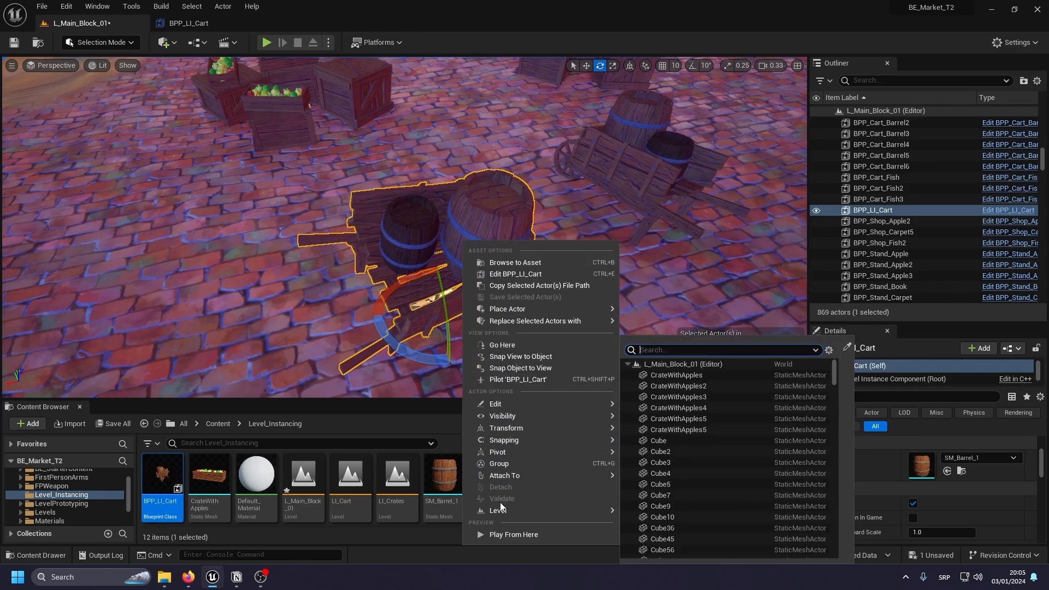
Break the two-barrel BPP_LI_Cart into separate actors and select barrel SM_Barrel_29.
{"action": "left_click", "coordinate": [497, 510]}
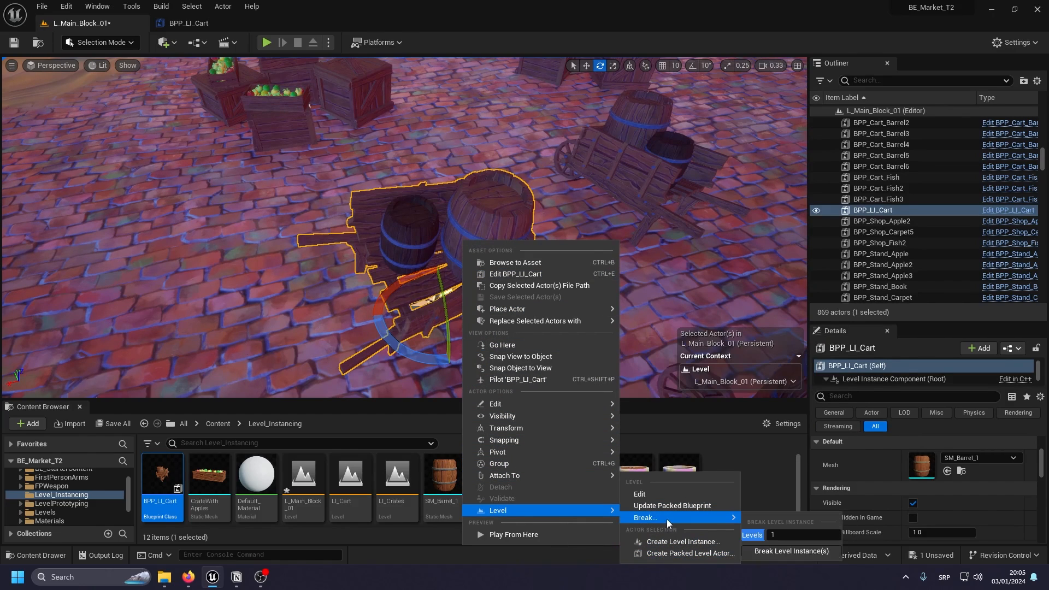
{"action": "left_click", "coordinate": [791, 550]}
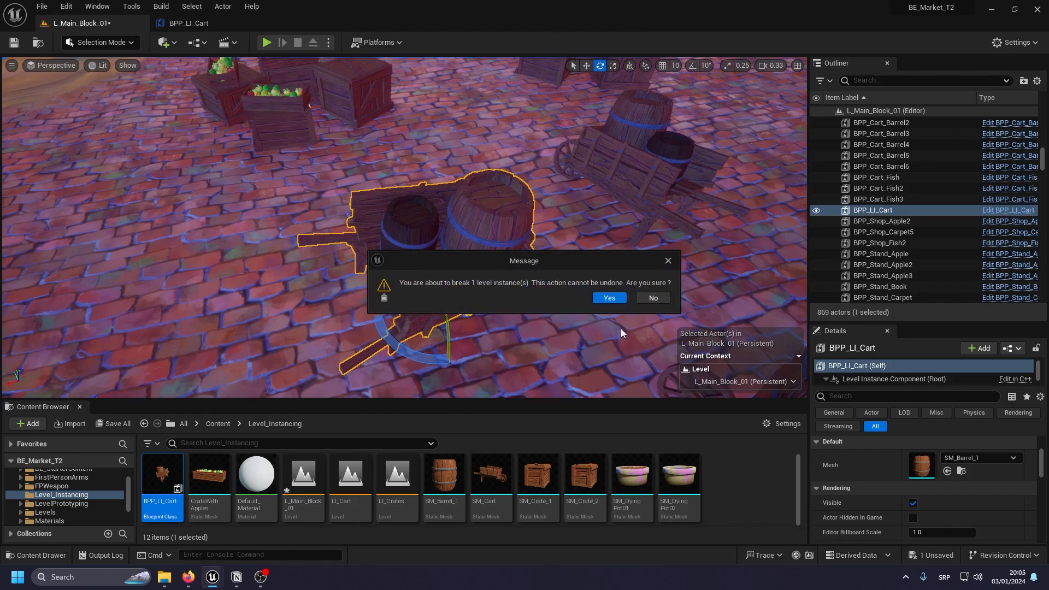
{"action": "left_click", "coordinate": [608, 297]}
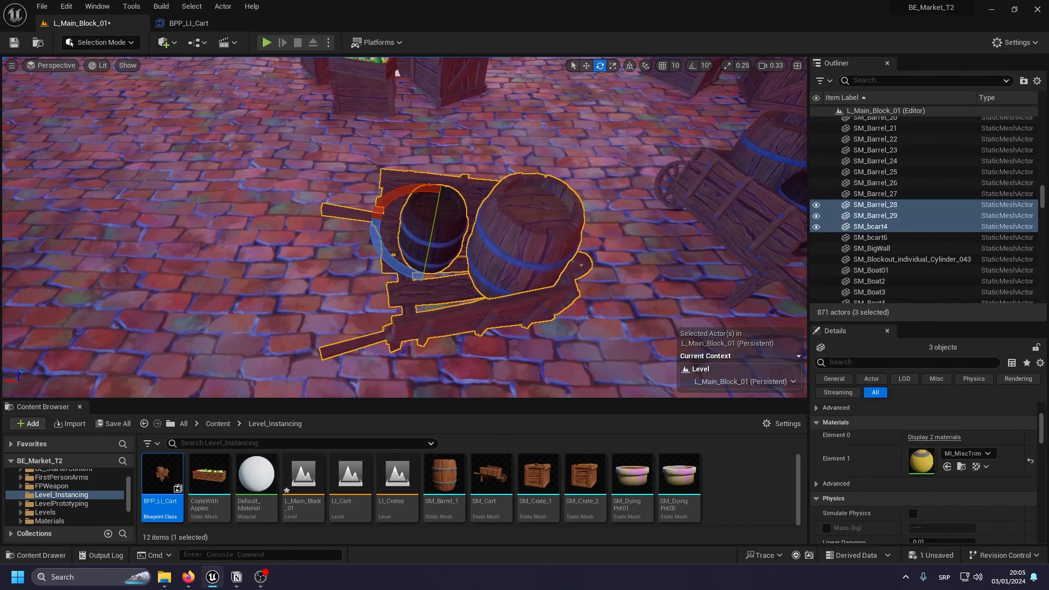
{"action": "left_click", "coordinate": [875, 215]}
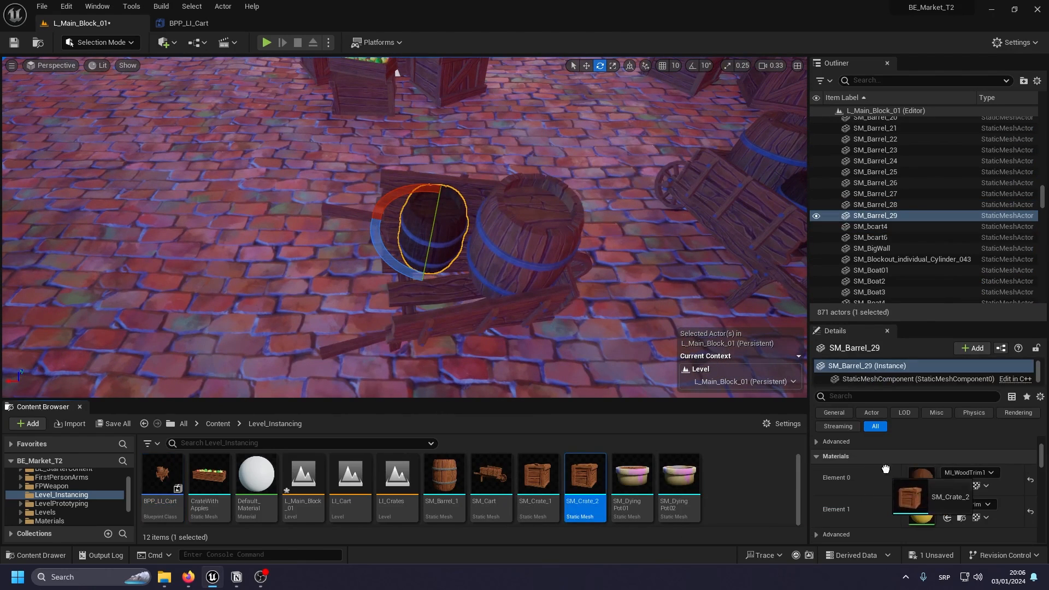